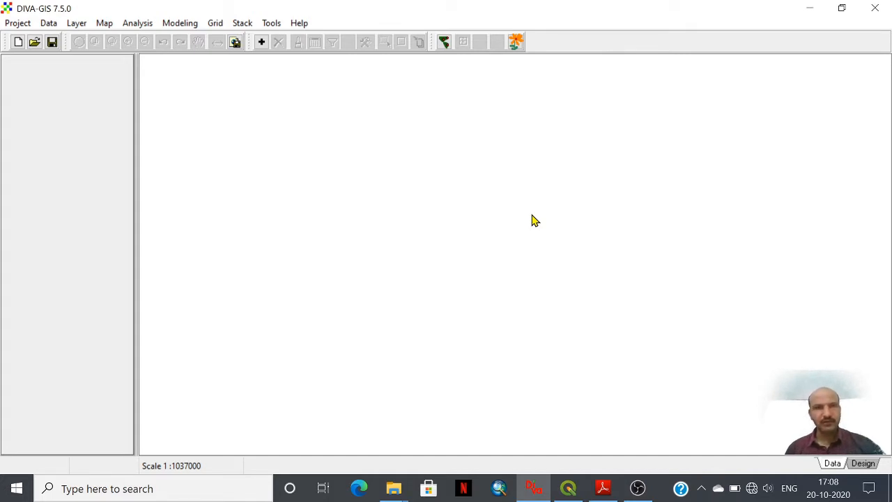
mouse_move(479, 178)
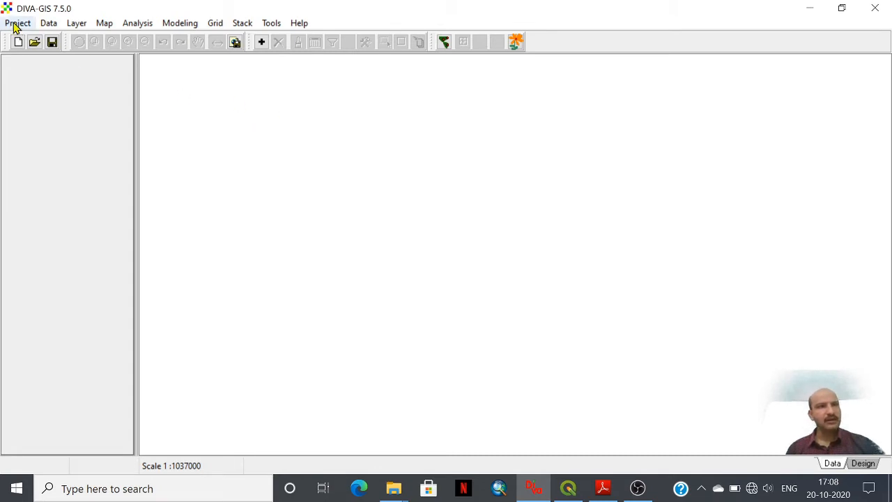
mouse_move(197, 36)
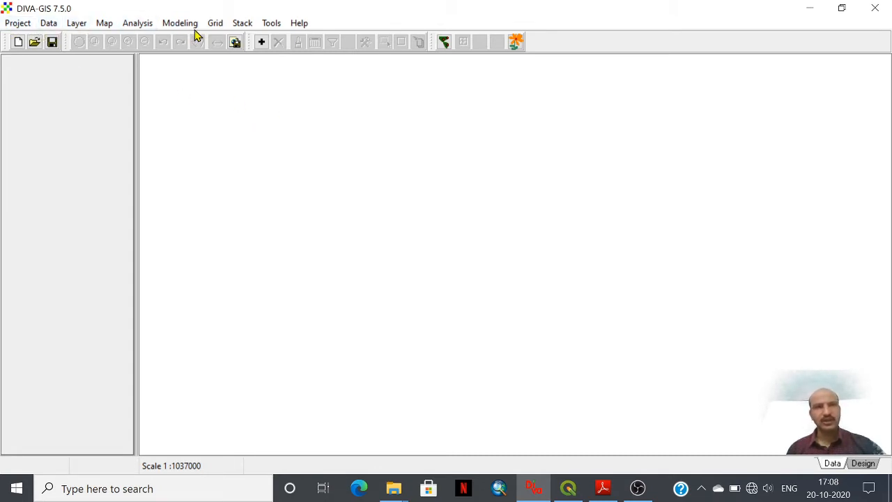
mouse_move(162, 133)
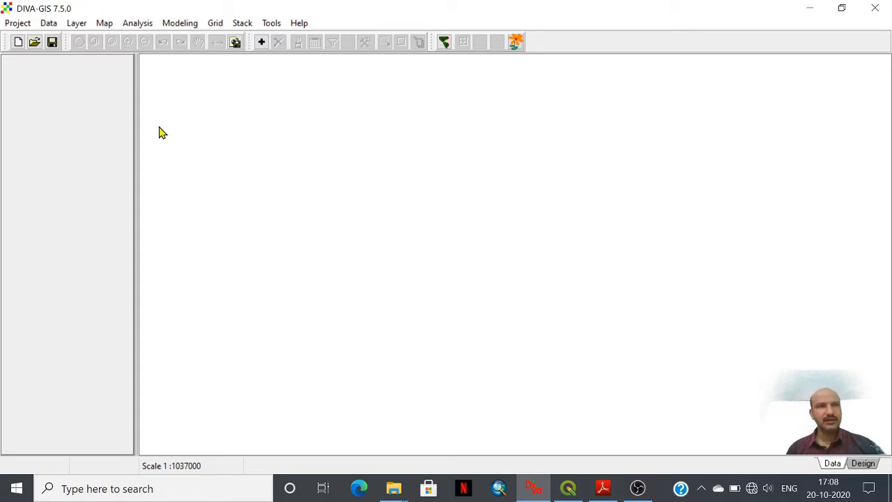
mouse_move(252, 172)
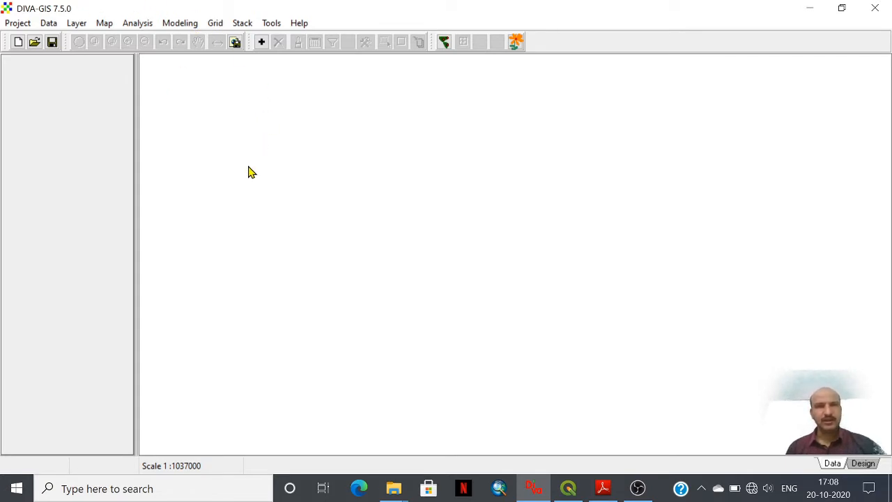
mouse_move(196, 22)
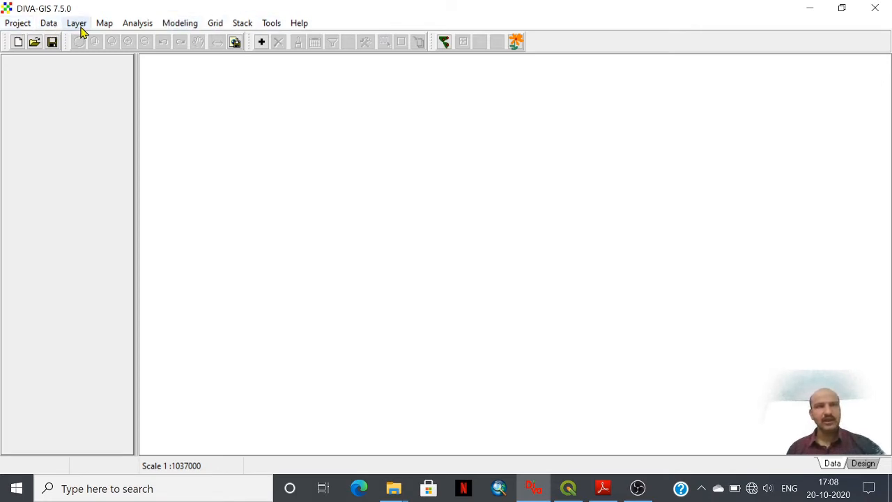
mouse_move(179, 23)
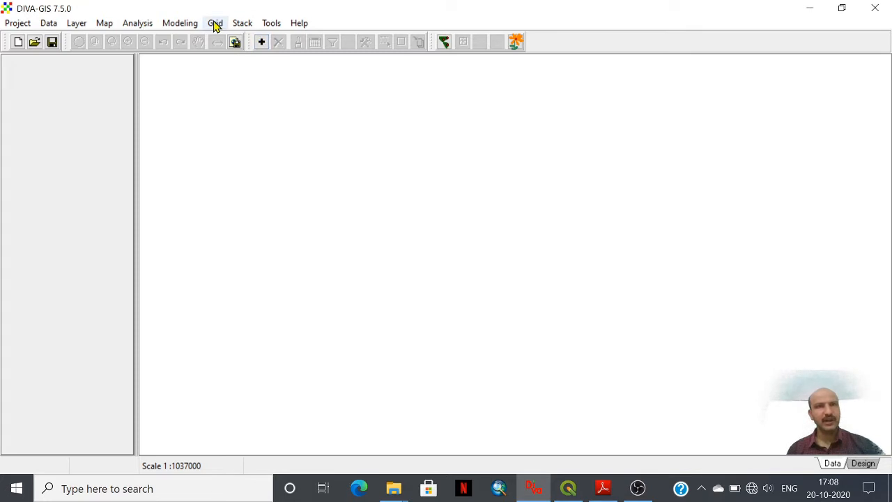
mouse_move(222, 26)
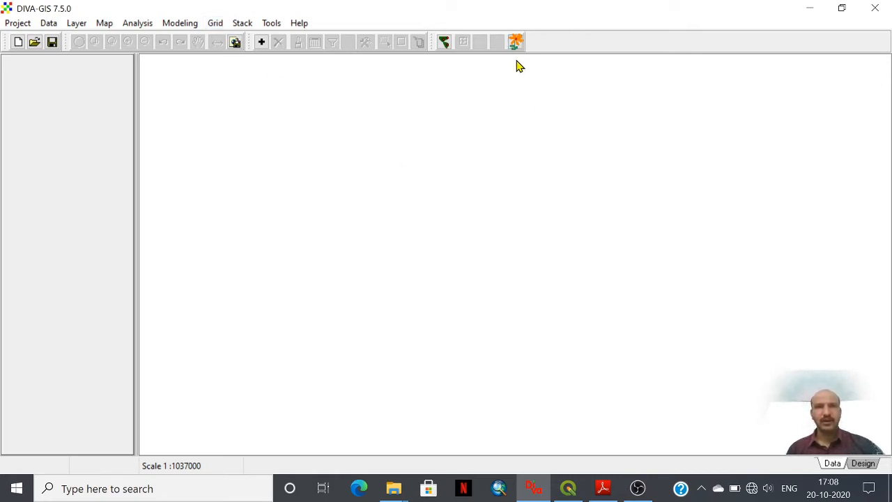
mouse_move(515, 42)
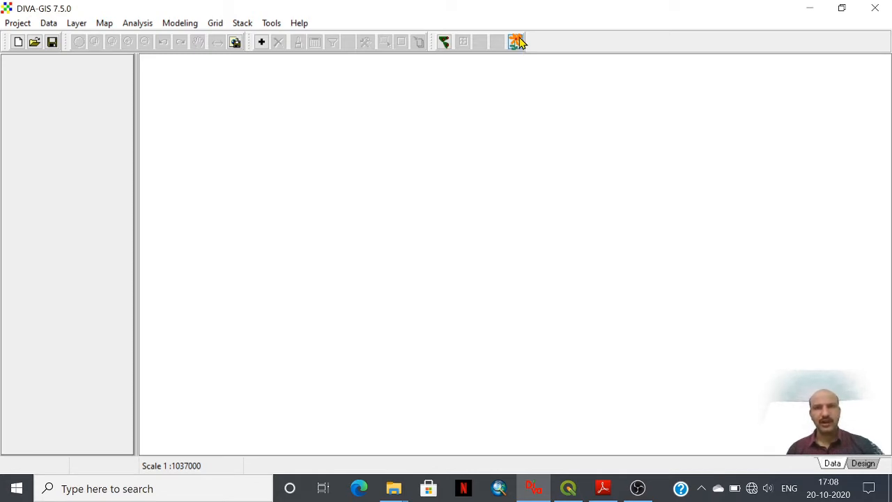
mouse_move(515, 42)
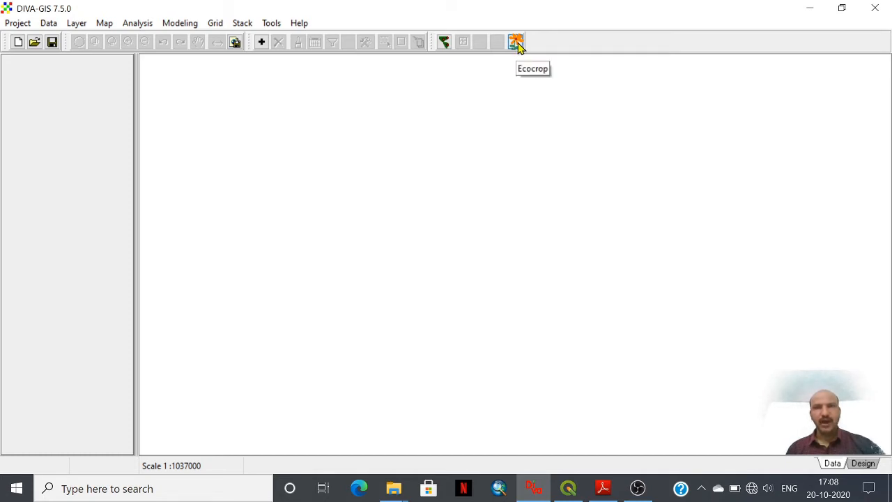
mouse_move(516, 42)
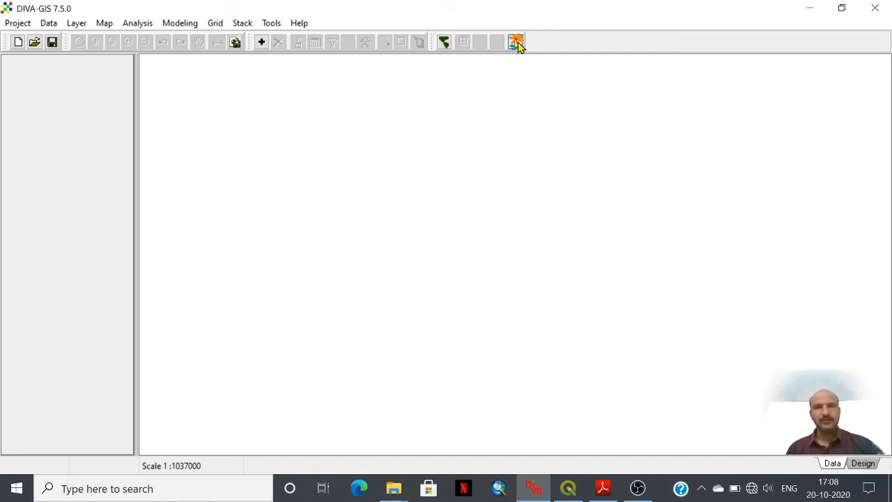
mouse_move(515, 42)
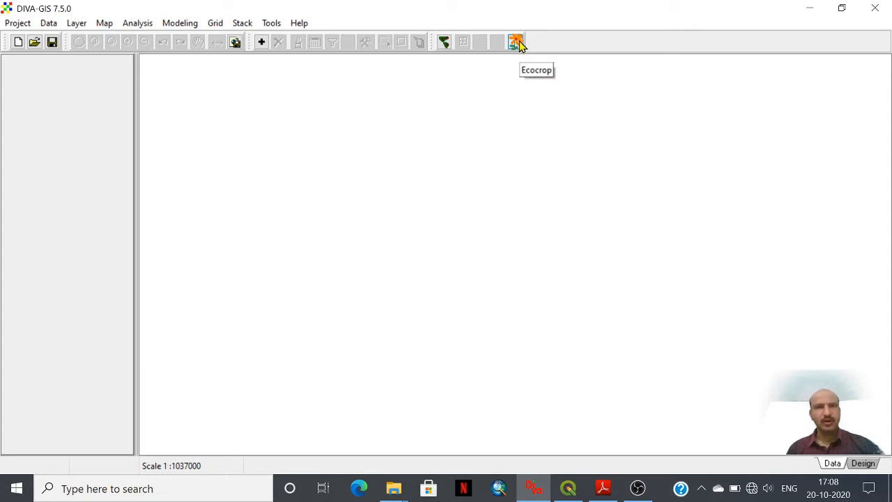
mouse_move(498, 128)
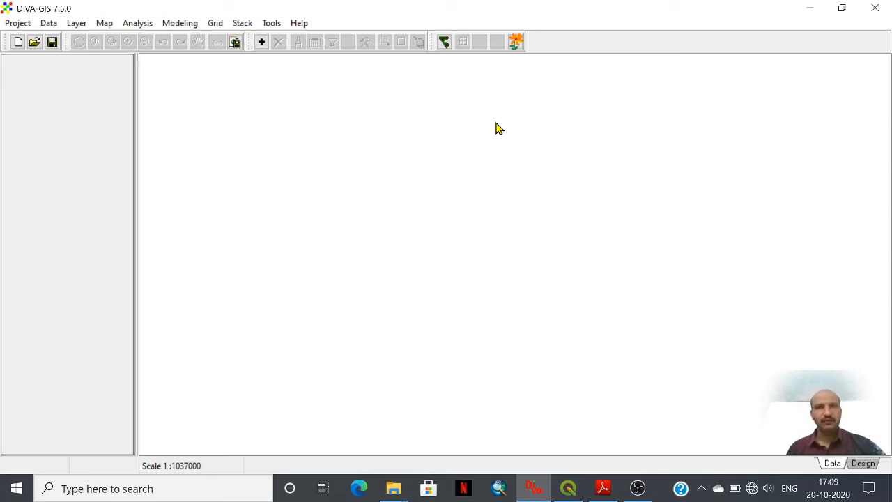
mouse_move(342, 186)
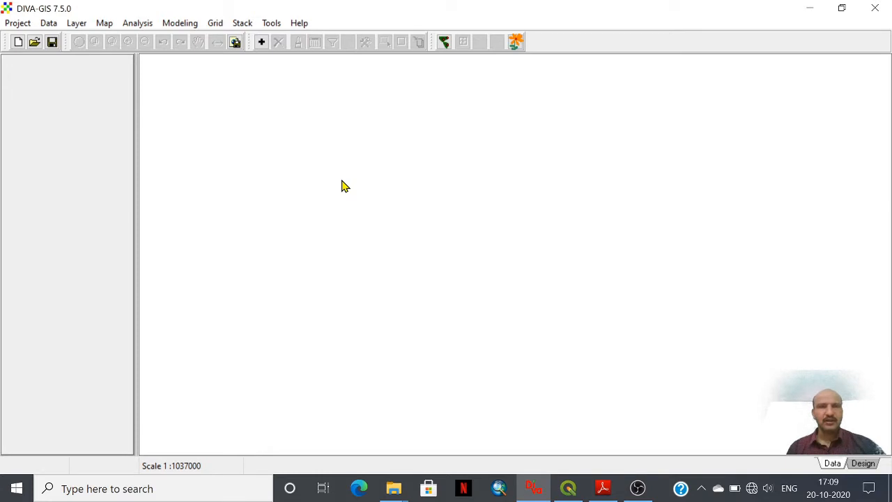
mouse_move(254, 37)
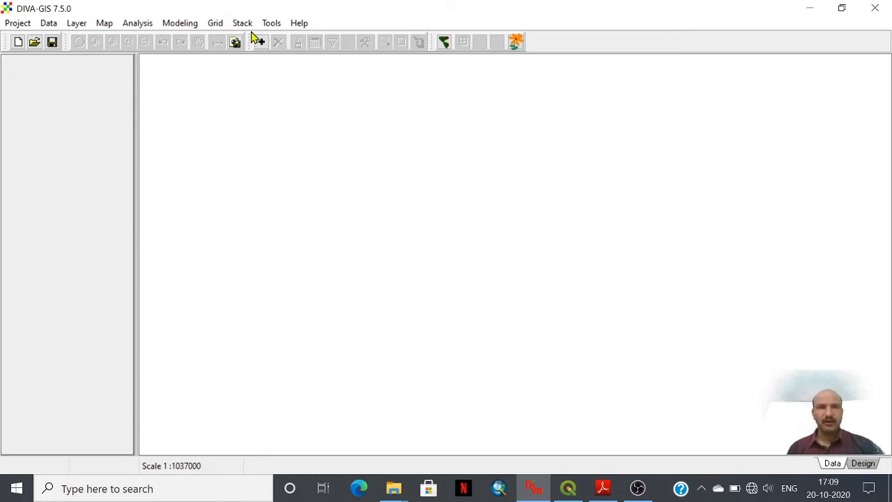
Add Kolhapur_Tehsils.shp from the INDIA ADMIN folder as a map layer
left_click(260, 42)
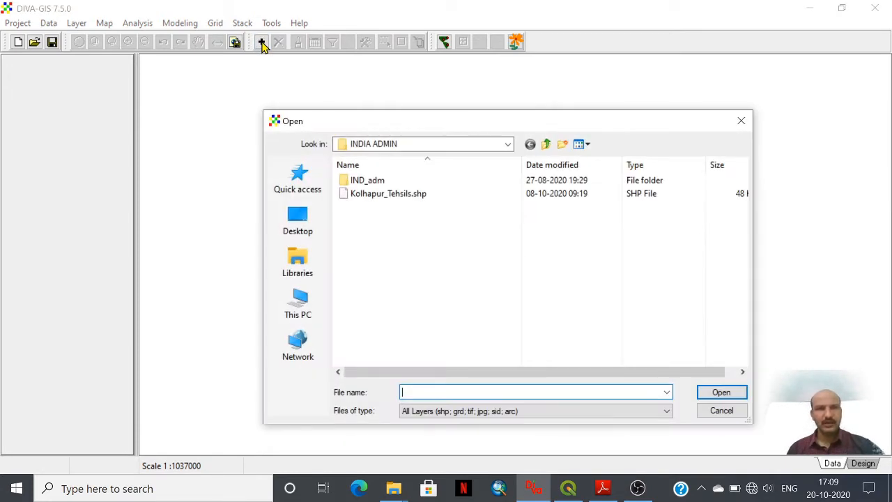
left_click(388, 193)
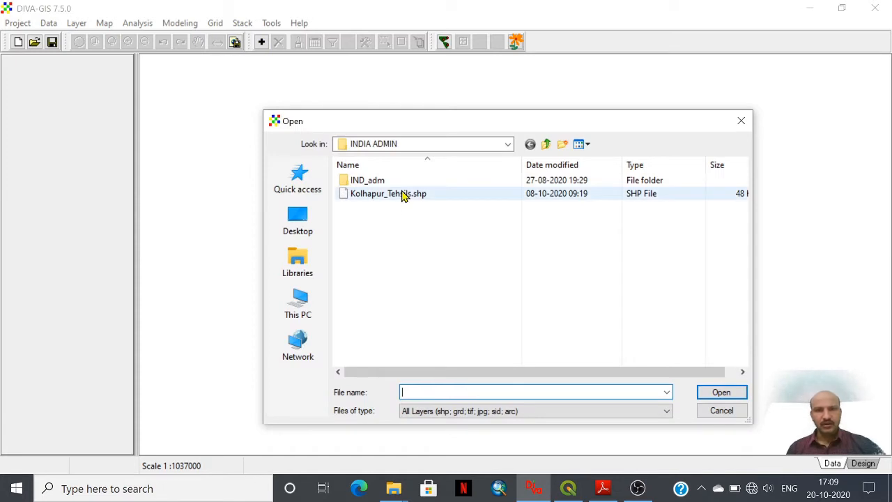
left_click(388, 193)
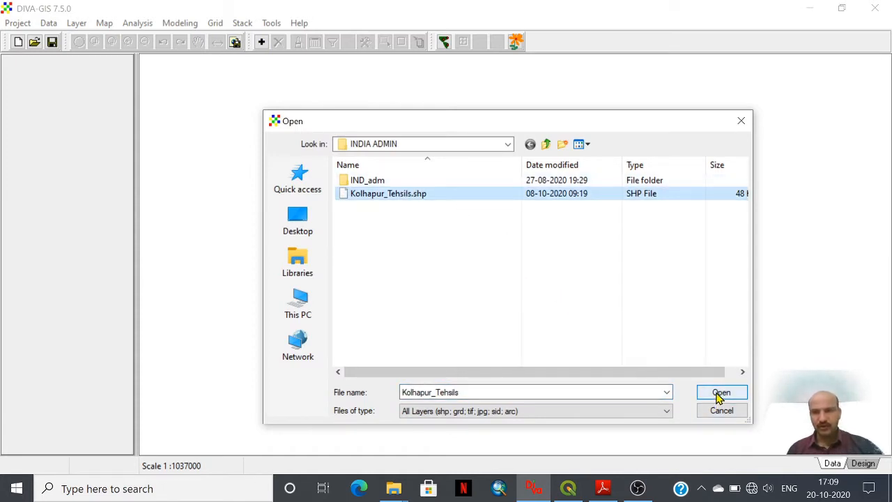
left_click(720, 391)
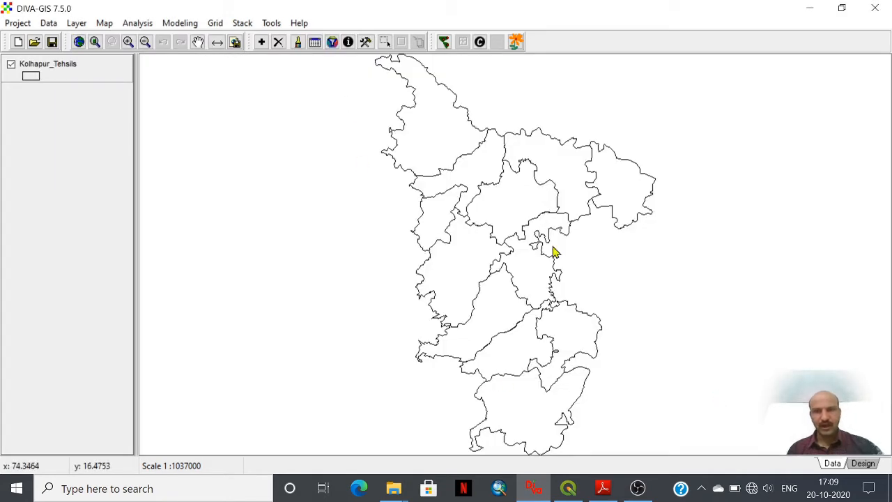
mouse_move(463, 91)
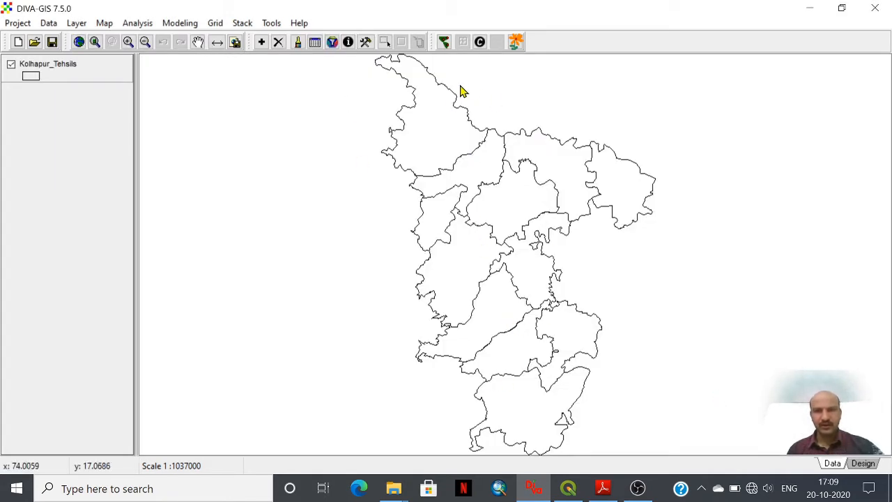
mouse_move(550, 303)
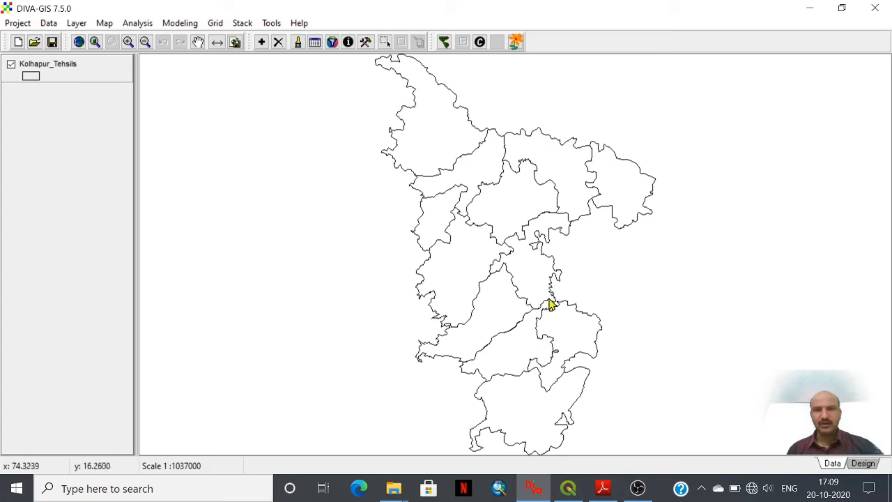
mouse_move(446, 230)
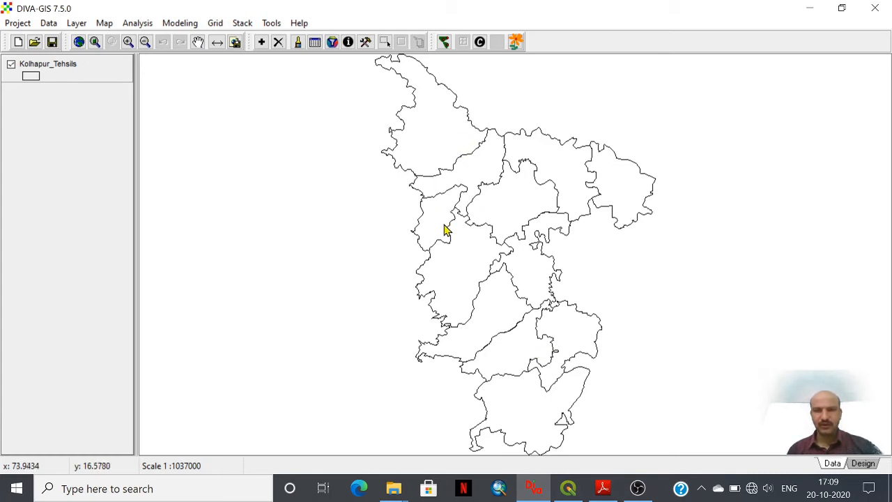
mouse_move(523, 291)
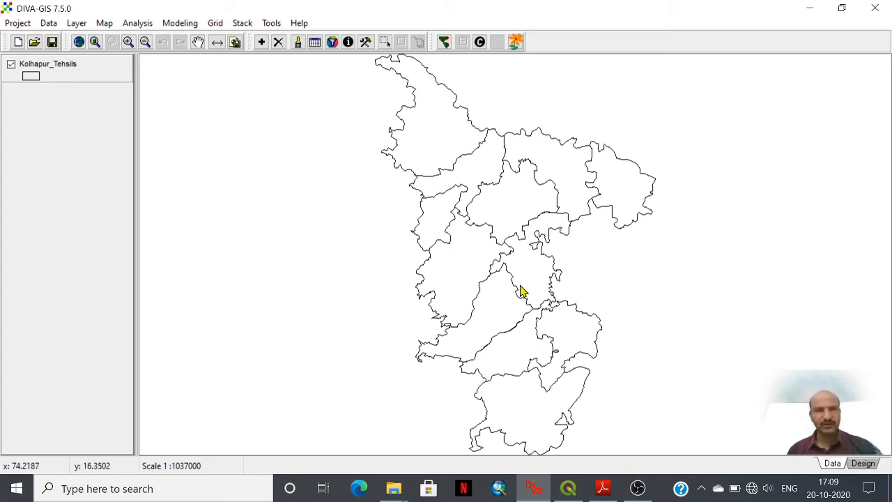
mouse_move(261, 42)
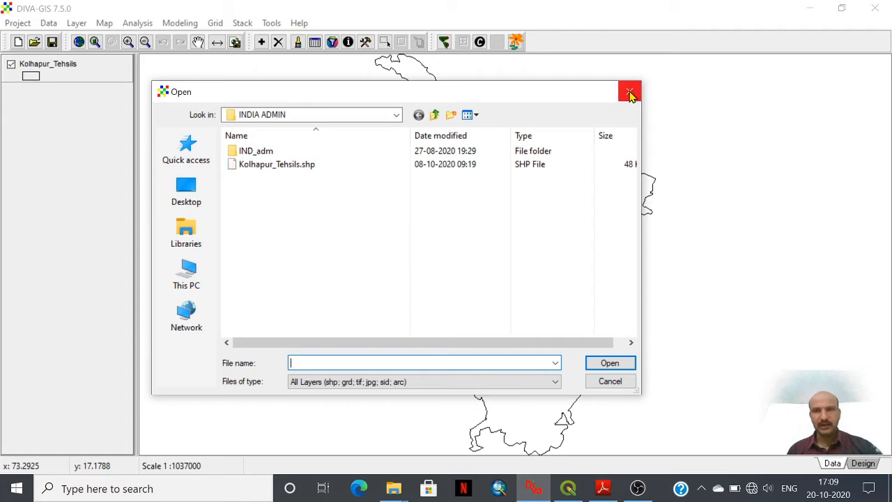
left_click(629, 91)
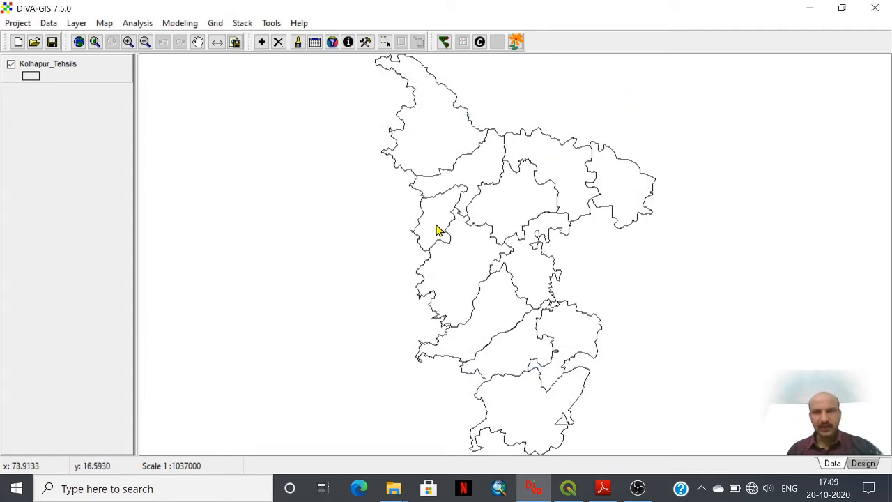
mouse_move(474, 212)
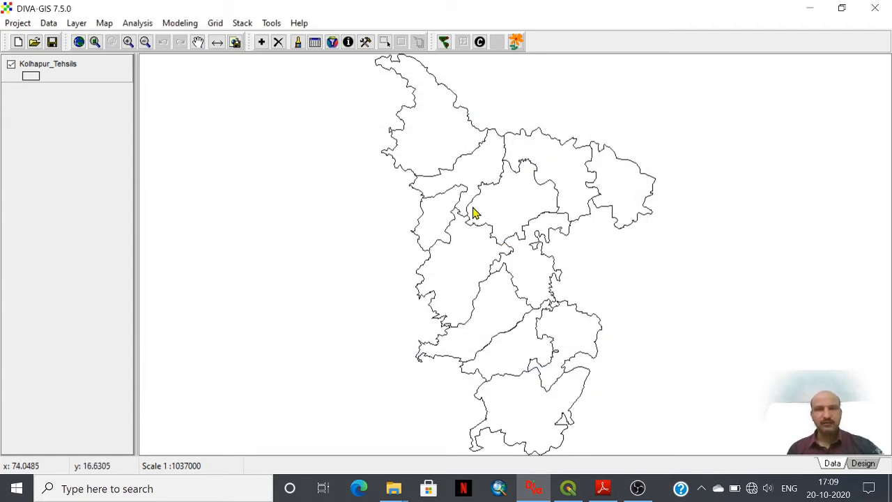
mouse_move(351, 116)
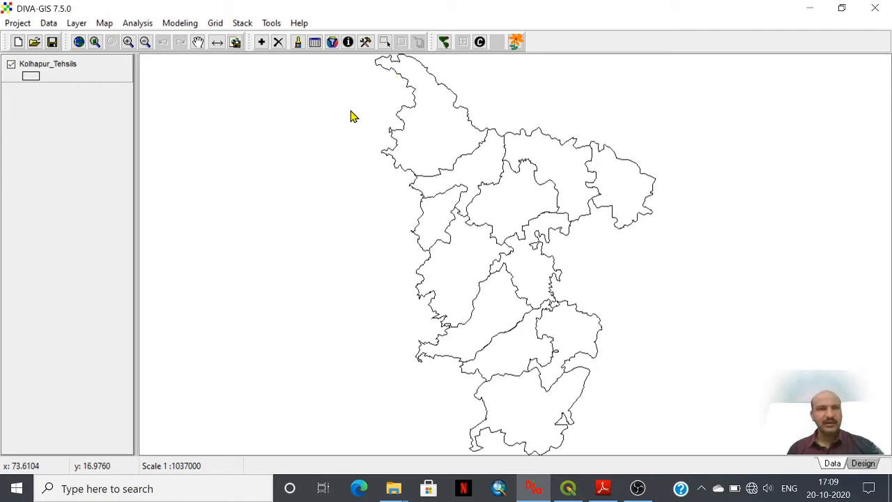
mouse_move(521, 251)
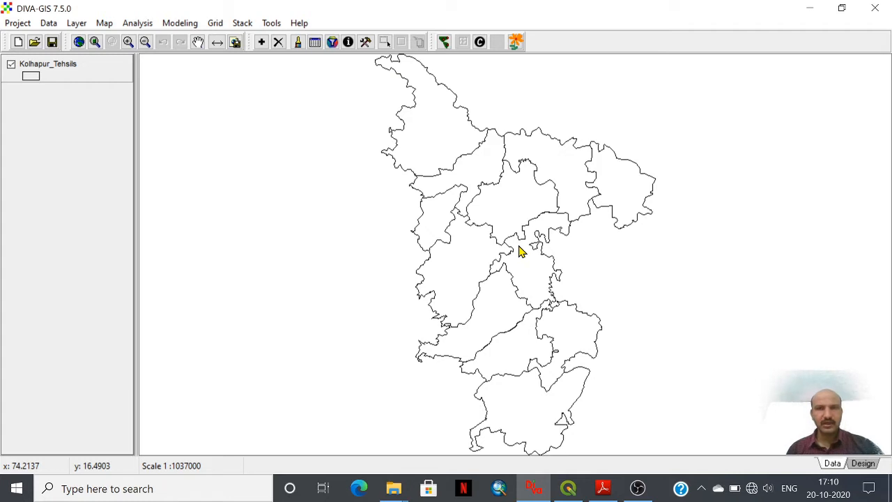
mouse_move(493, 251)
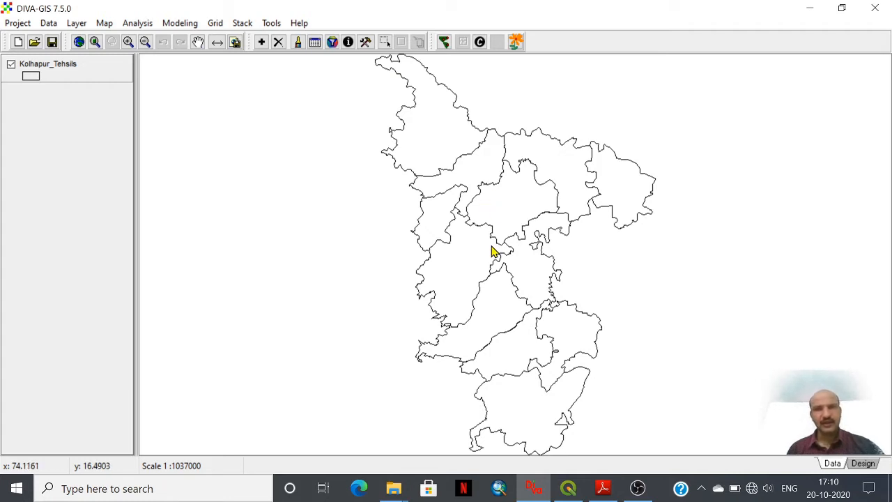
mouse_move(469, 172)
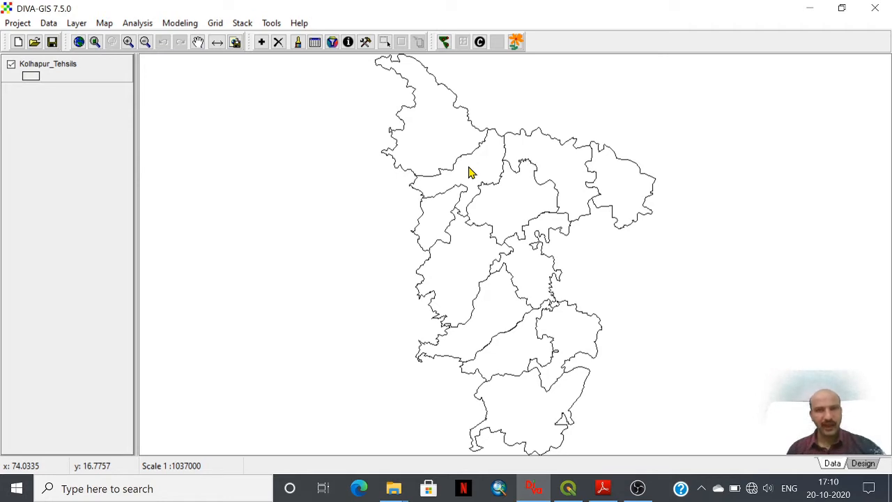
mouse_move(458, 158)
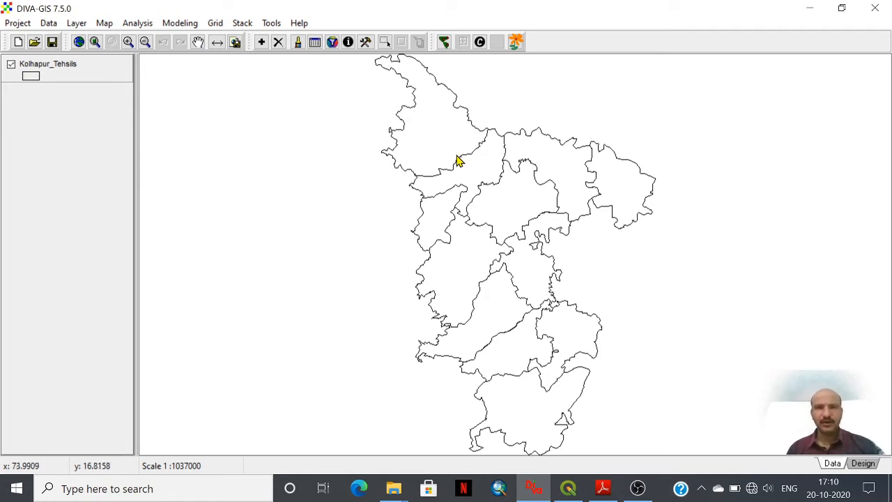
mouse_move(490, 356)
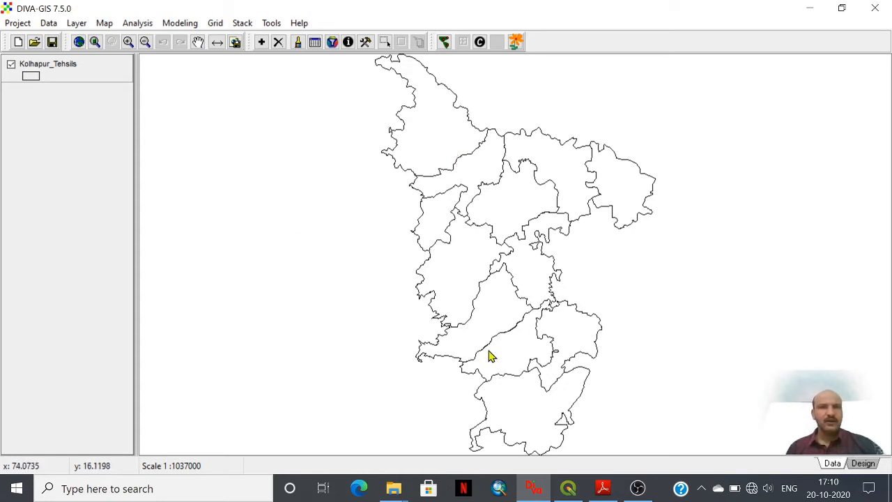
mouse_move(446, 201)
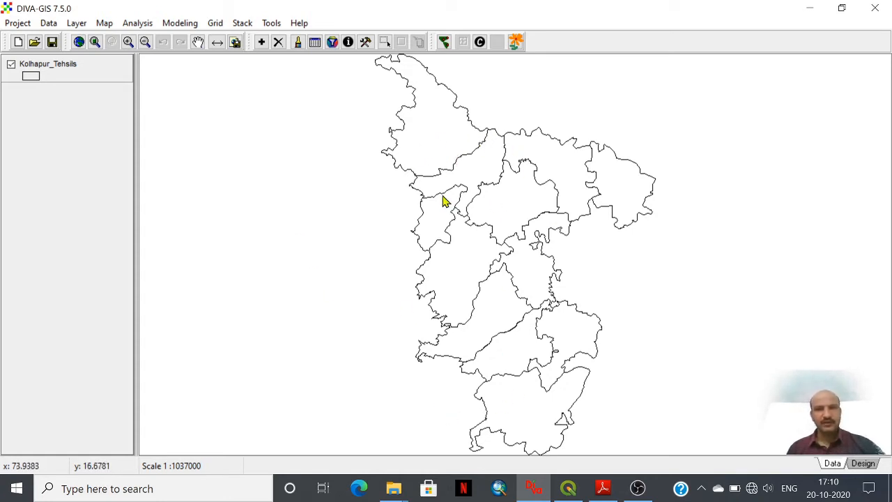
mouse_move(519, 237)
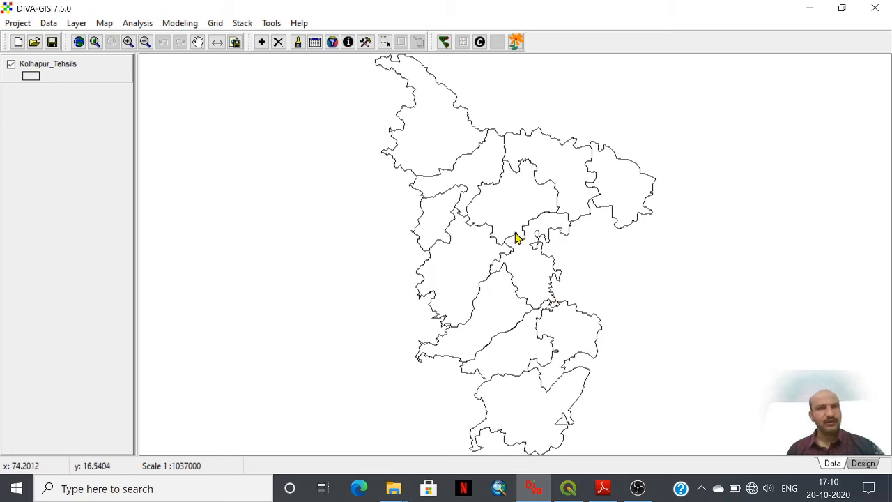
mouse_move(502, 279)
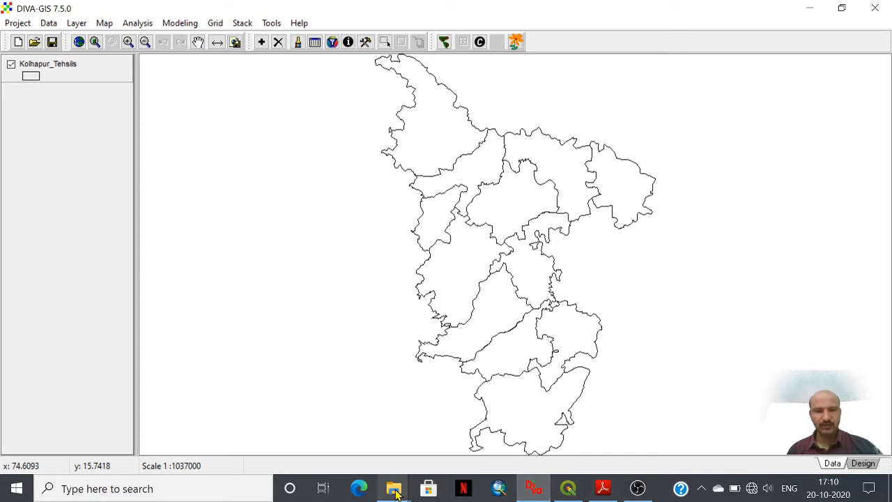
Browse the .clm climate files in diva_worldclim_2-5m, then return to drive F
left_click(393, 488)
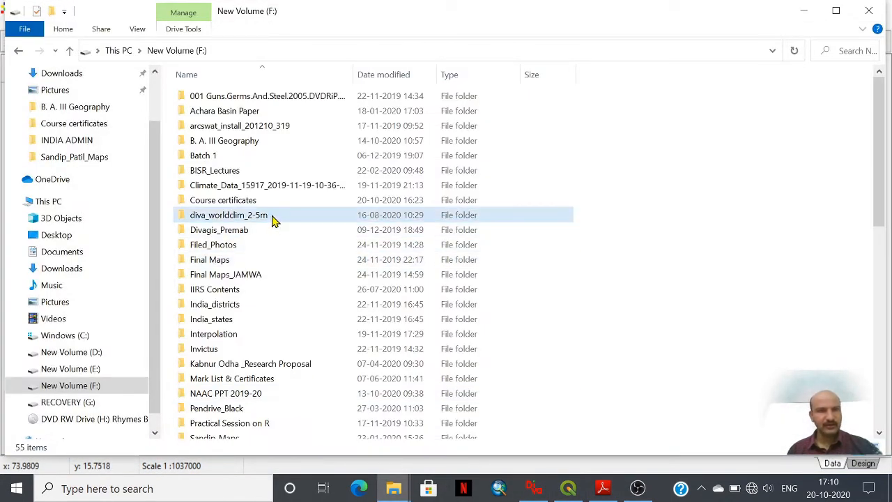
double_click(229, 215)
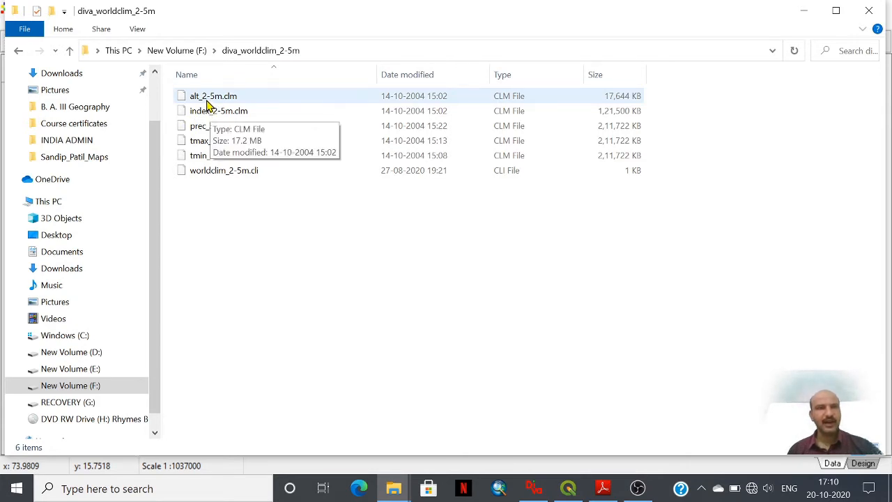
mouse_move(216, 104)
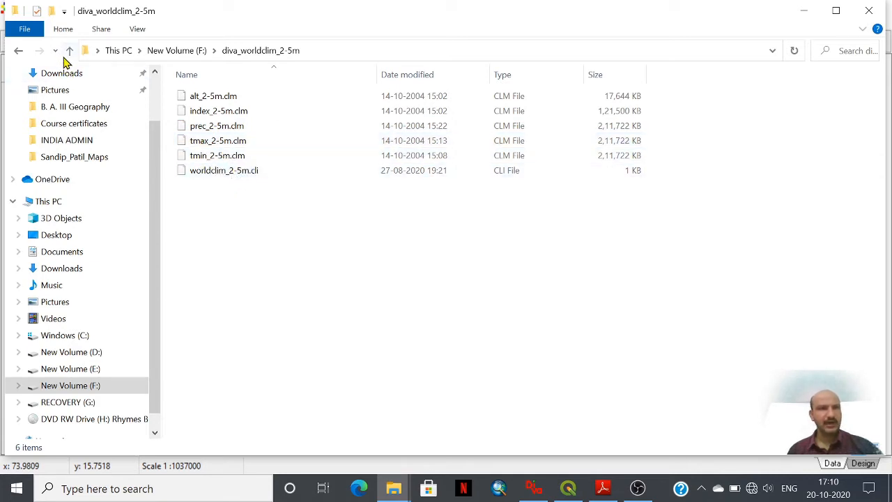
left_click(69, 50)
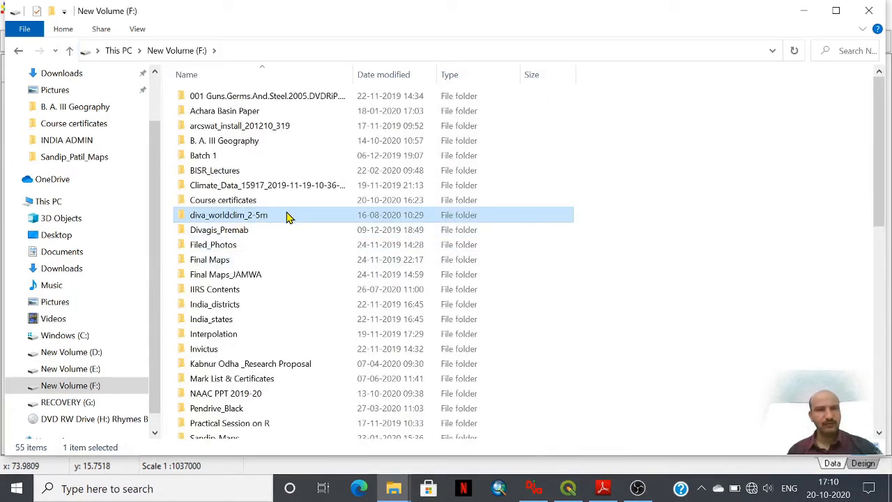
mouse_move(276, 215)
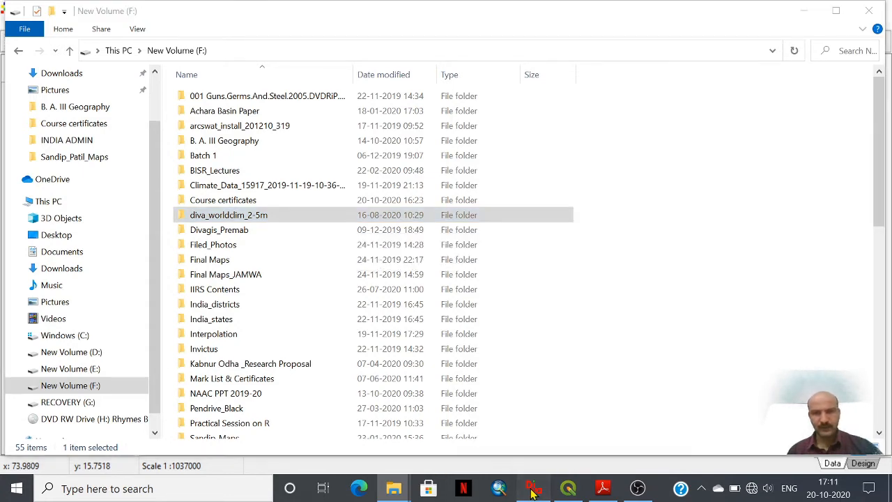
Return to the DIVA-GIS tehsil map and show the Tools menu with Options
left_click(533, 488)
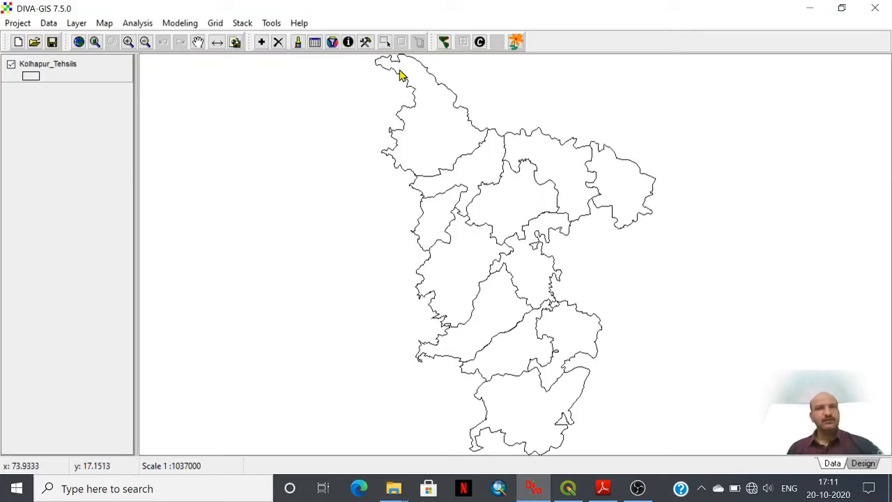
mouse_move(271, 83)
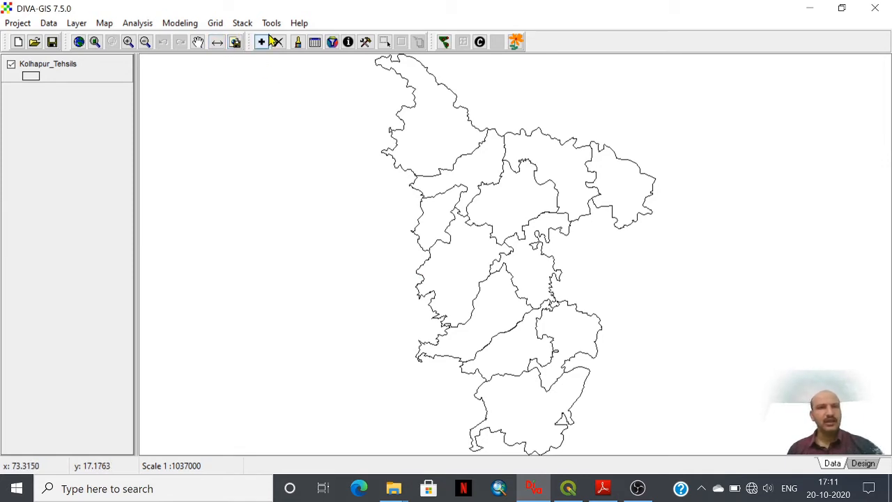
left_click(271, 23)
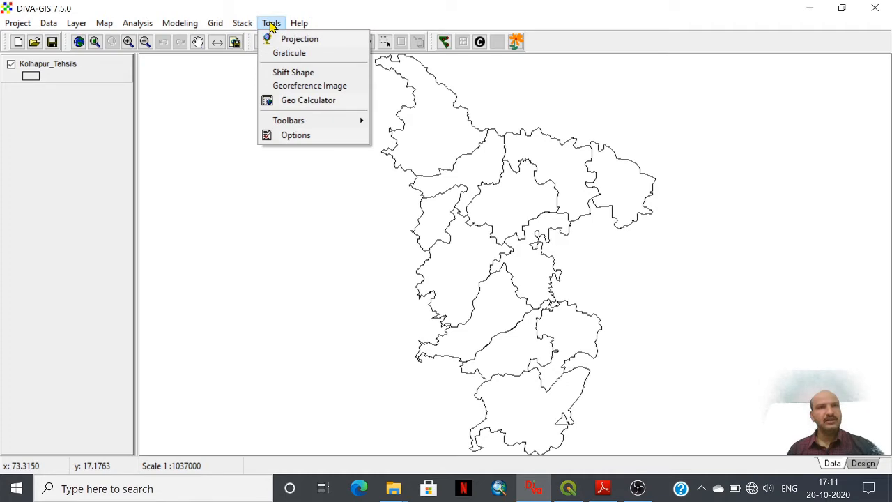
mouse_move(295, 134)
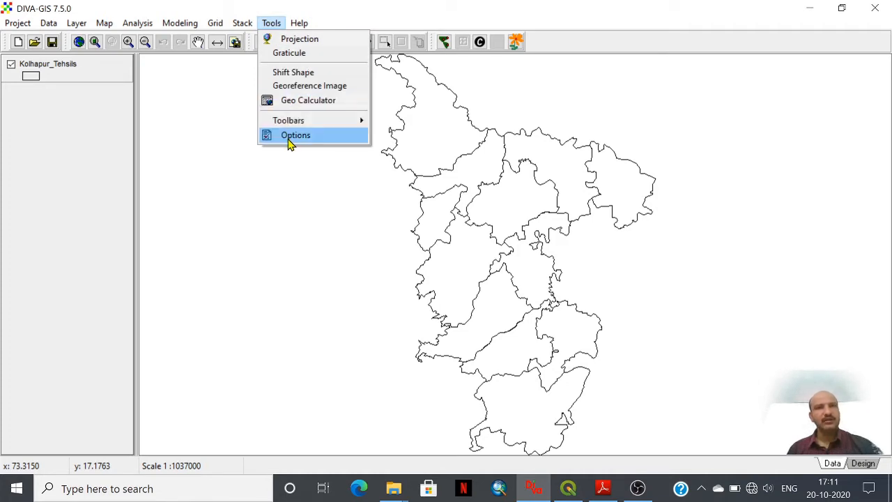
mouse_move(303, 150)
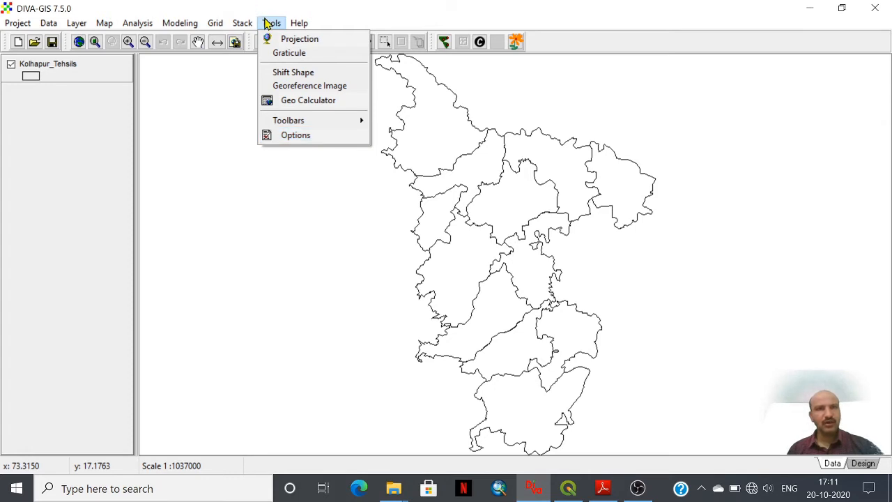
mouse_move(295, 135)
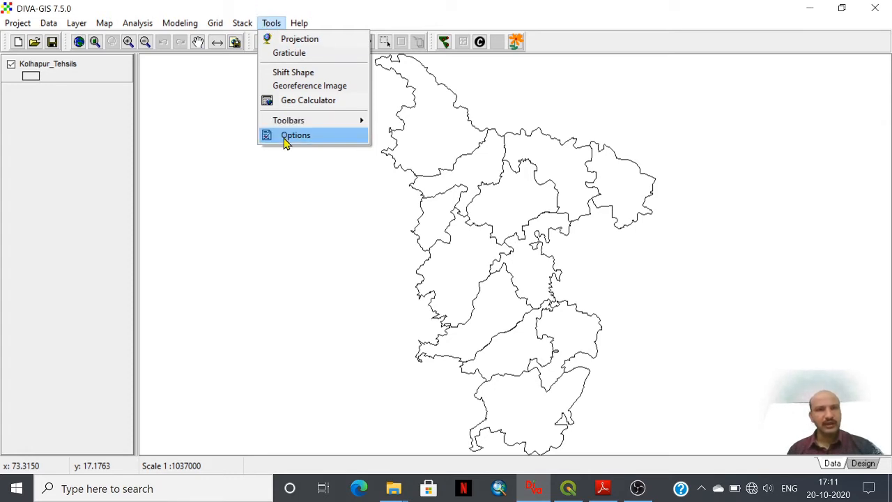
mouse_move(289, 143)
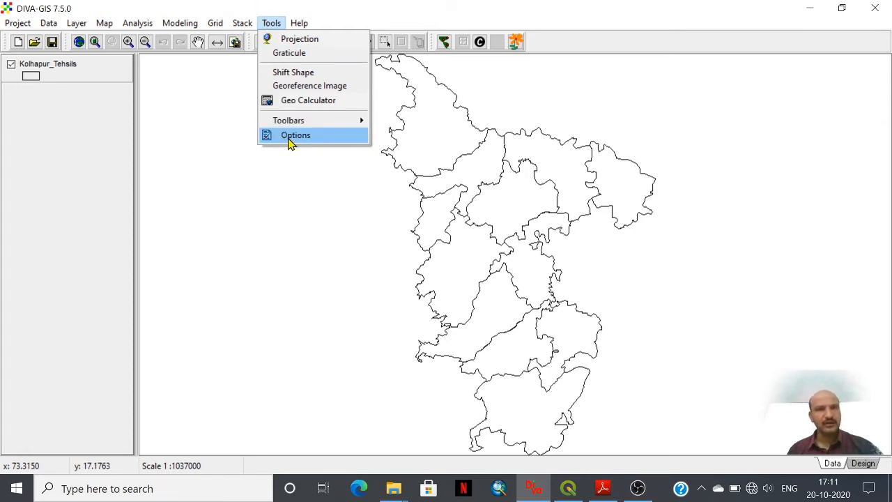
mouse_move(305, 142)
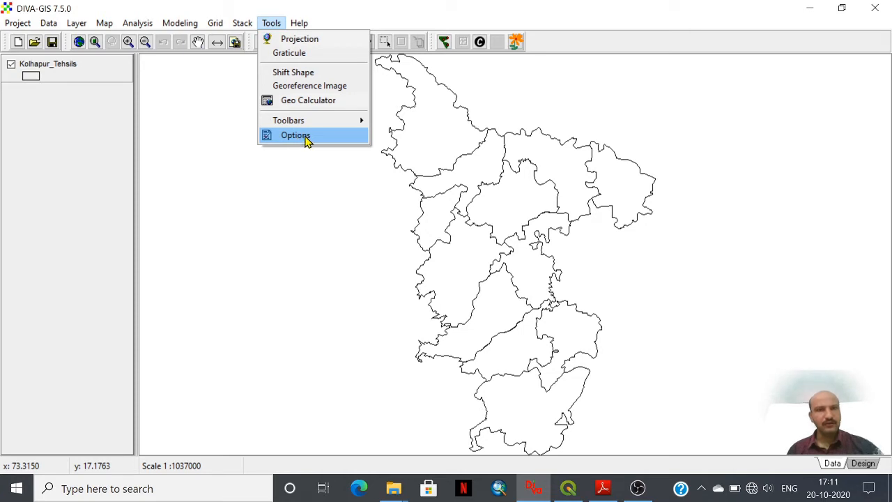
left_click(295, 134)
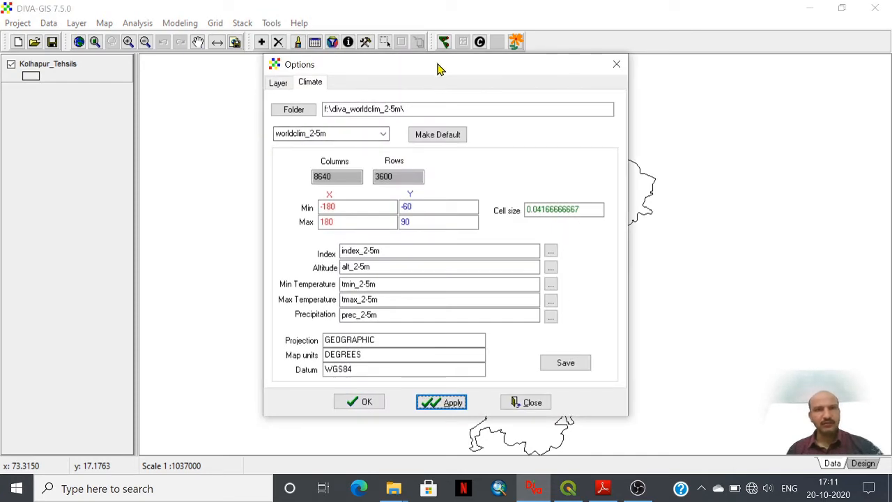
left_click_drag(439, 64, 420, 45)
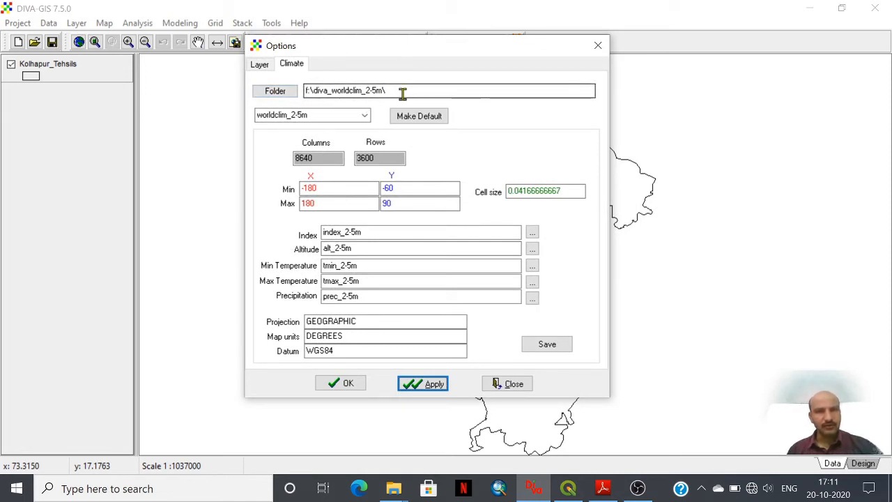
left_click(310, 91)
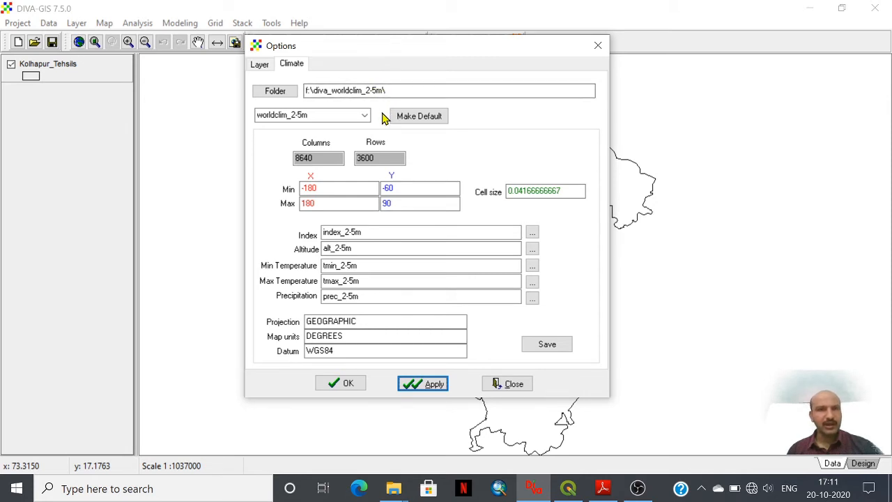
mouse_move(311, 273)
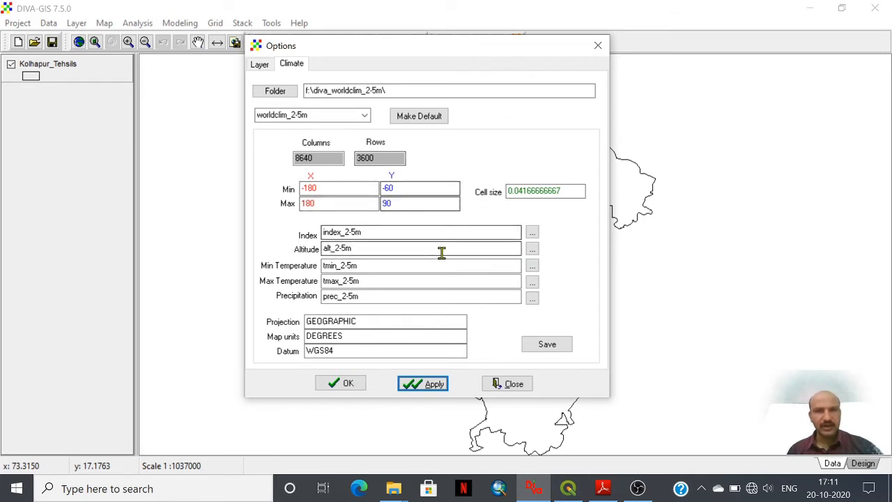
left_click(423, 383)
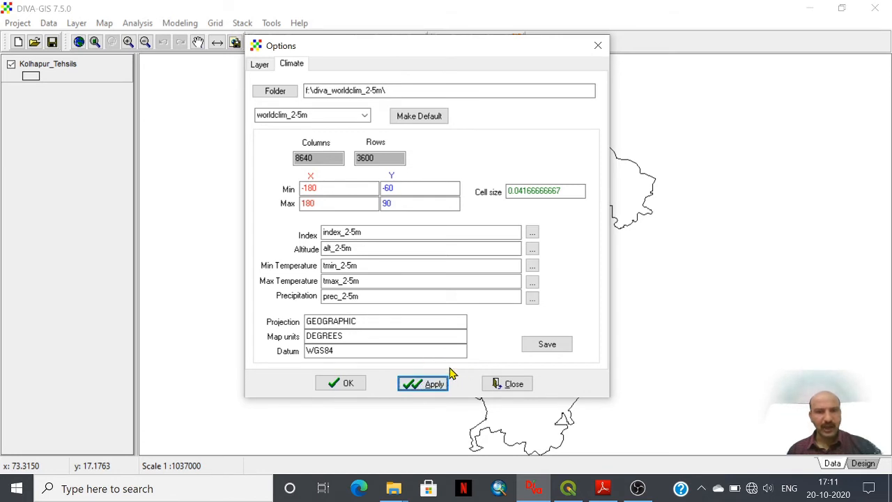
mouse_move(483, 395)
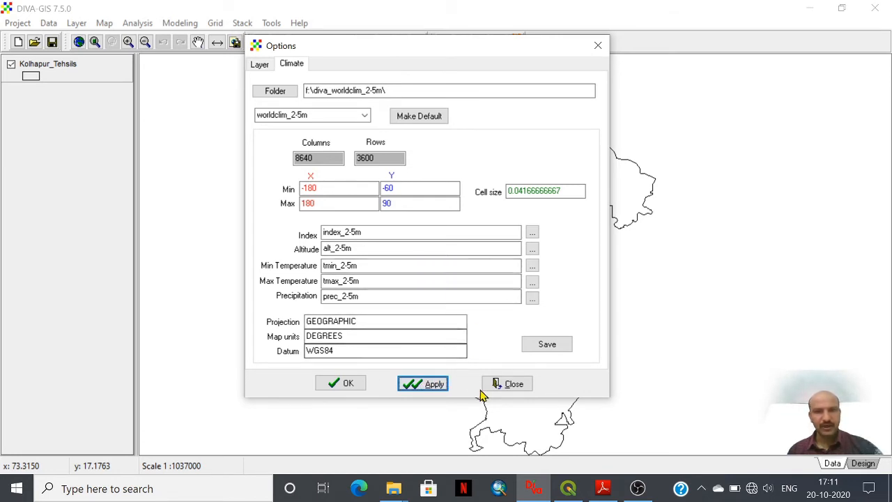
mouse_move(473, 394)
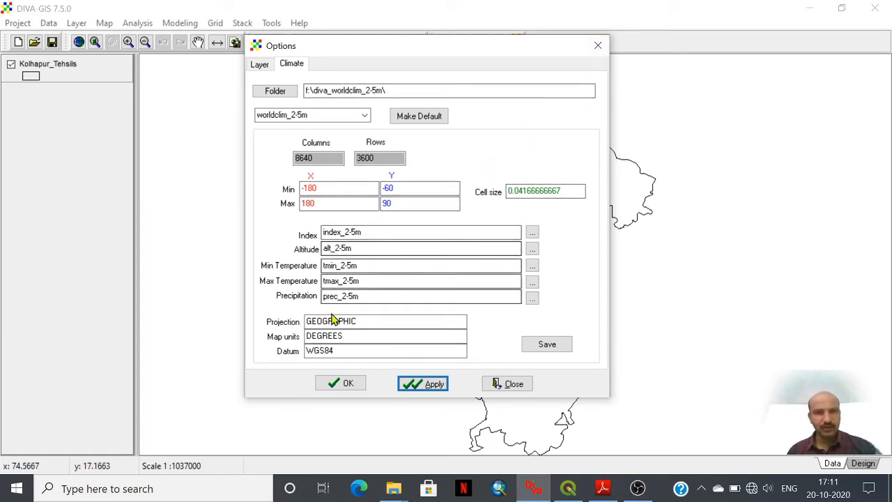
mouse_move(638, 70)
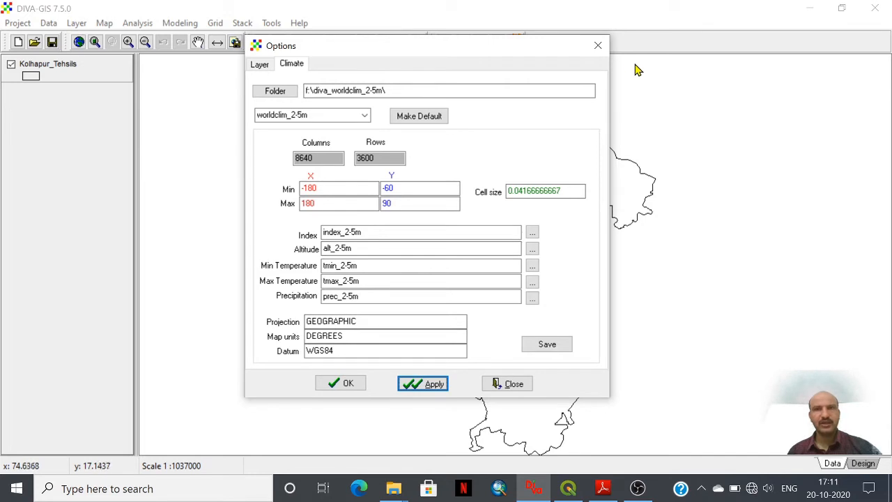
mouse_move(598, 46)
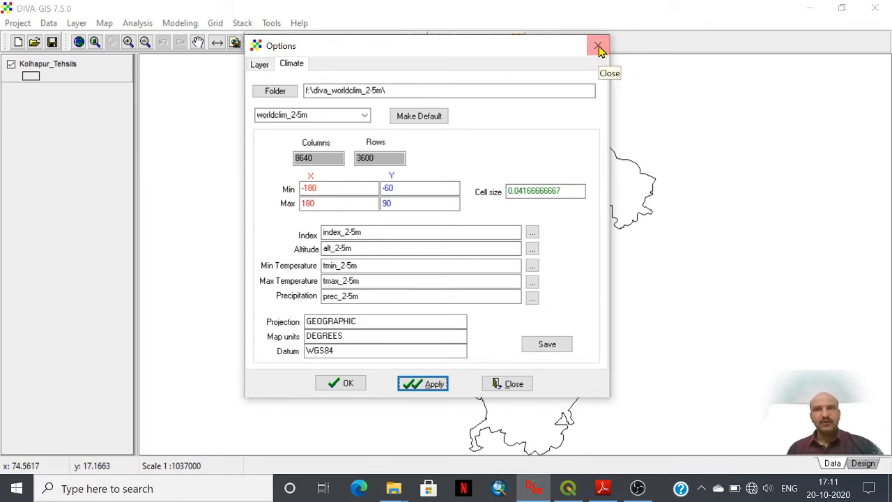
left_click(598, 46)
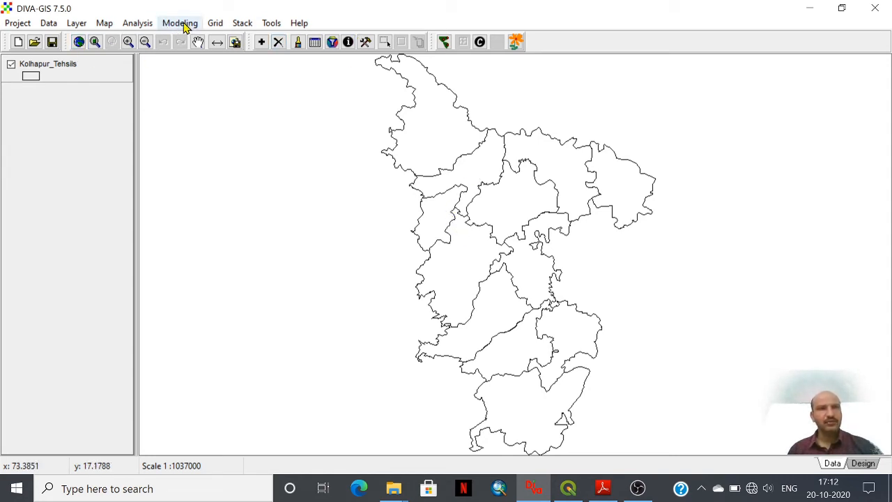
left_click(180, 23)
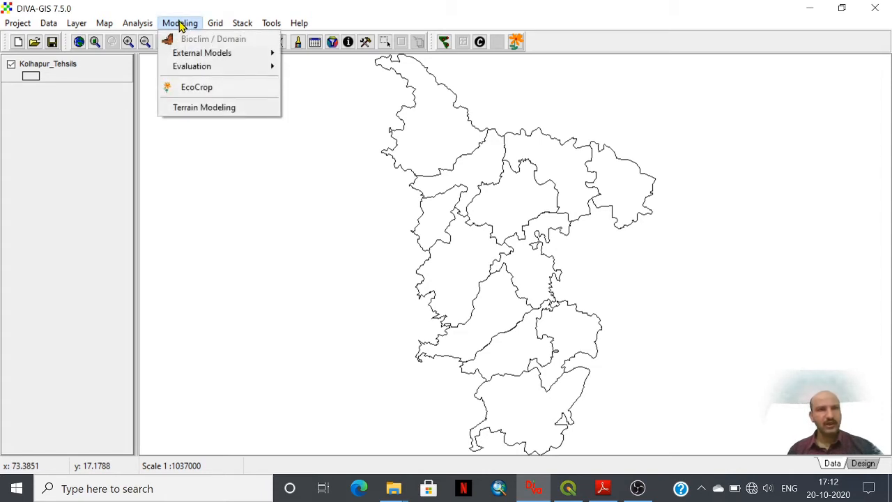
mouse_move(202, 52)
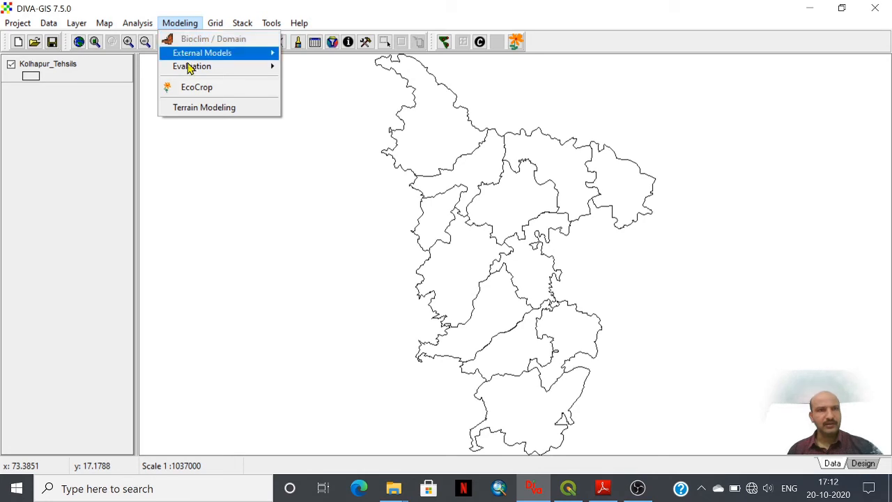
mouse_move(196, 86)
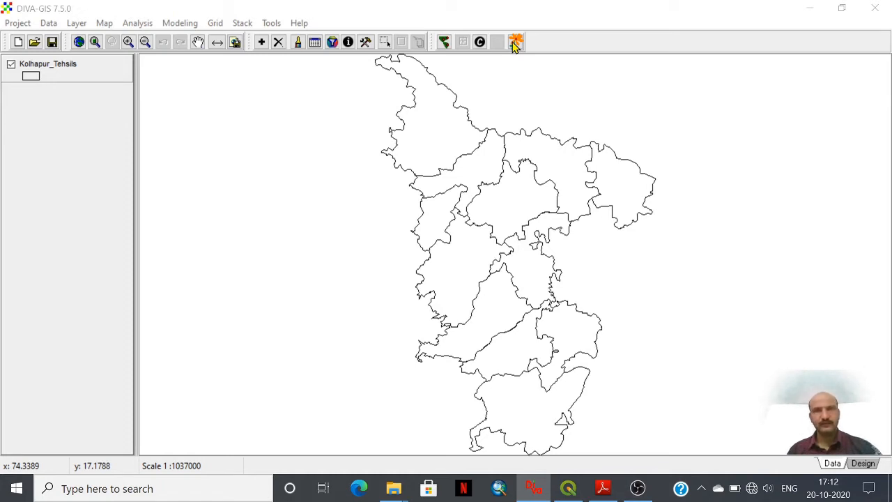
mouse_move(435, 134)
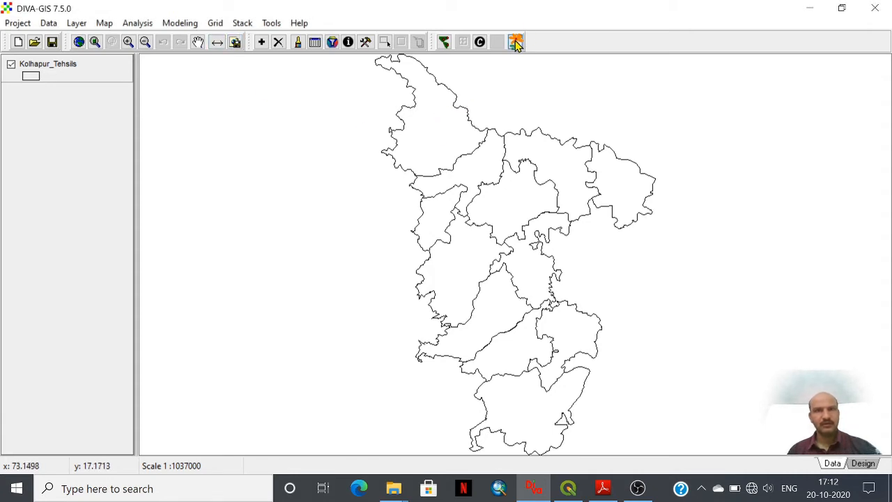
mouse_move(515, 41)
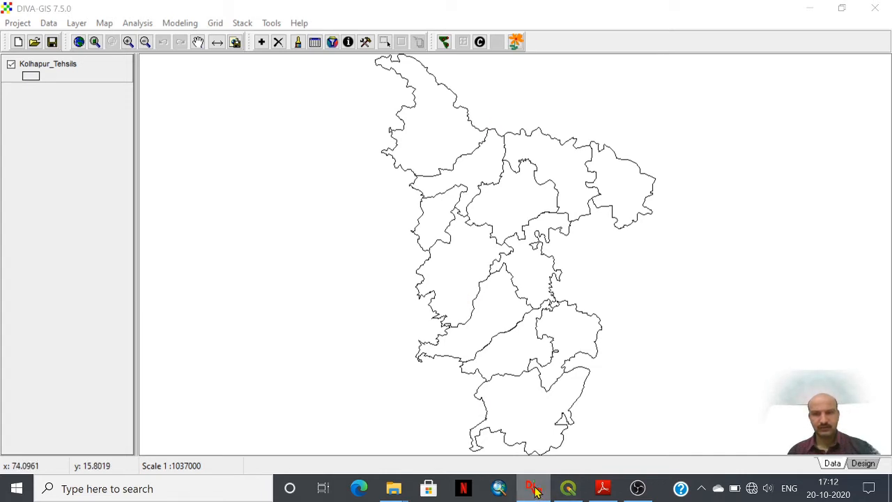
mouse_move(533, 445)
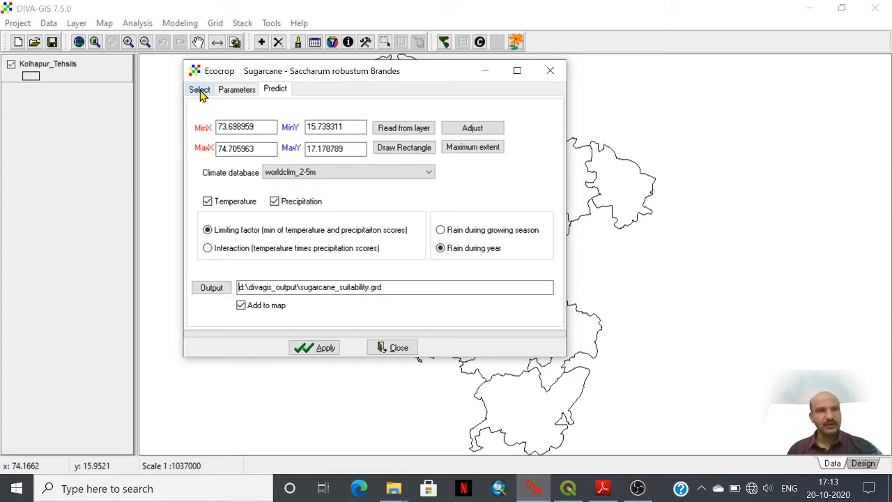
mouse_move(204, 101)
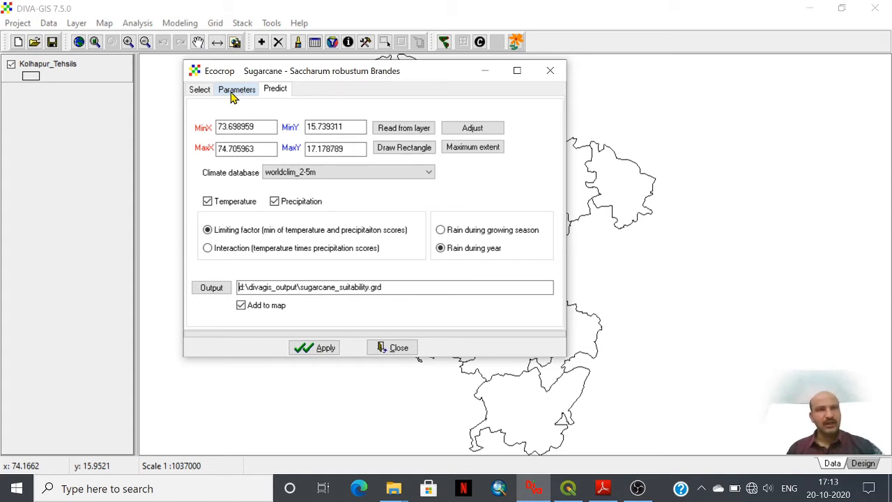
Show the Ecocrop crop list and pick Sugarcane (Saccharum robustum Brandes)
left_click(199, 89)
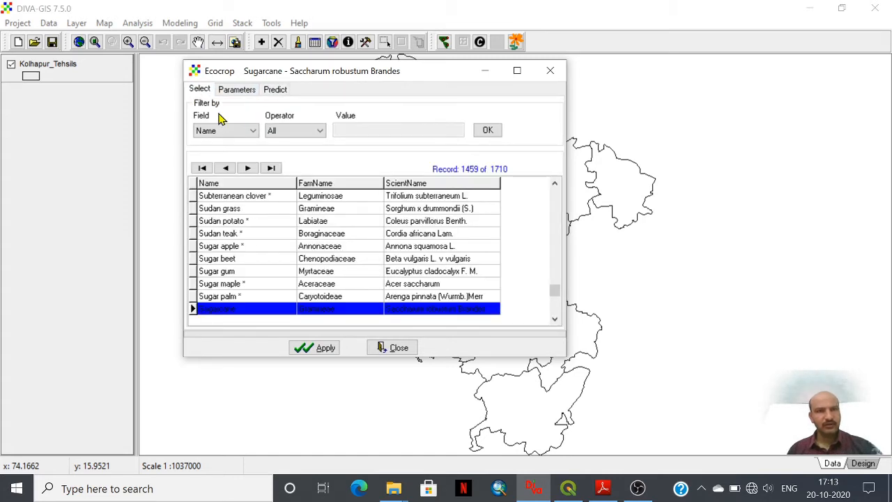
mouse_move(330, 229)
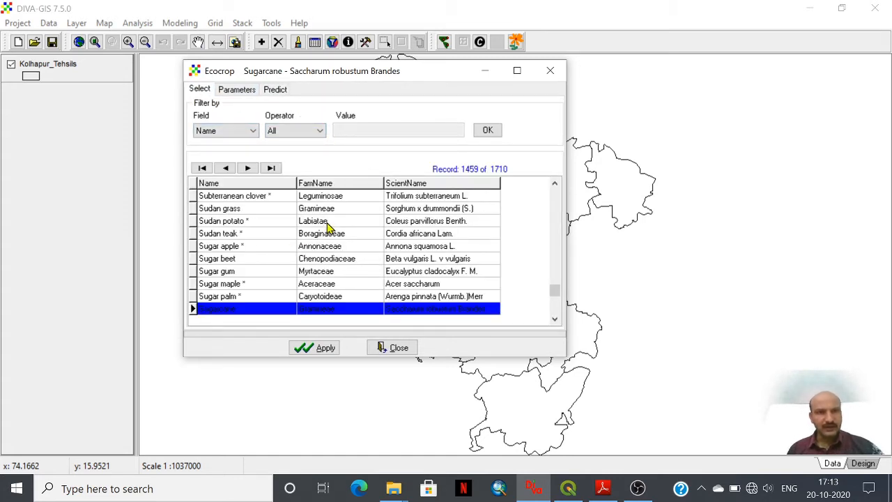
mouse_move(488, 149)
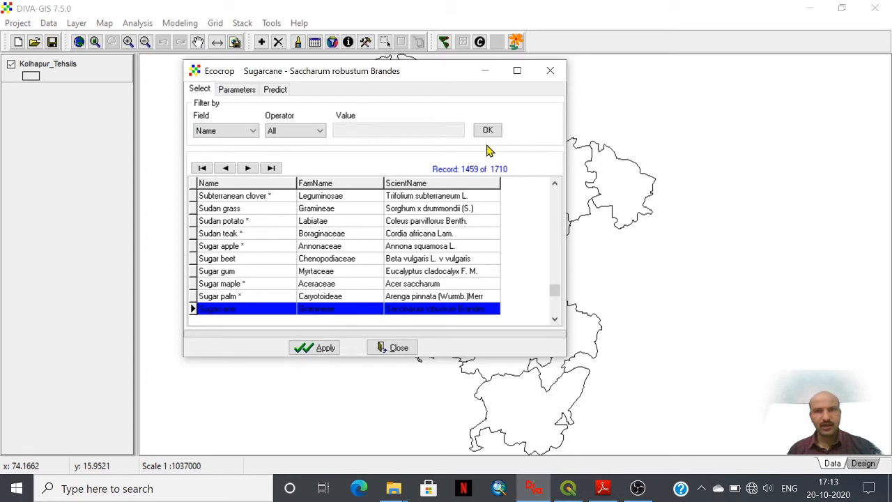
mouse_move(496, 177)
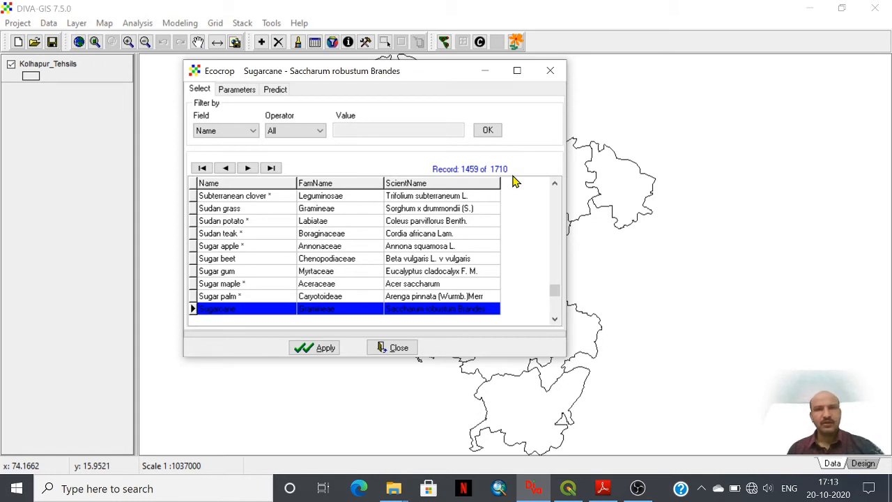
mouse_move(533, 210)
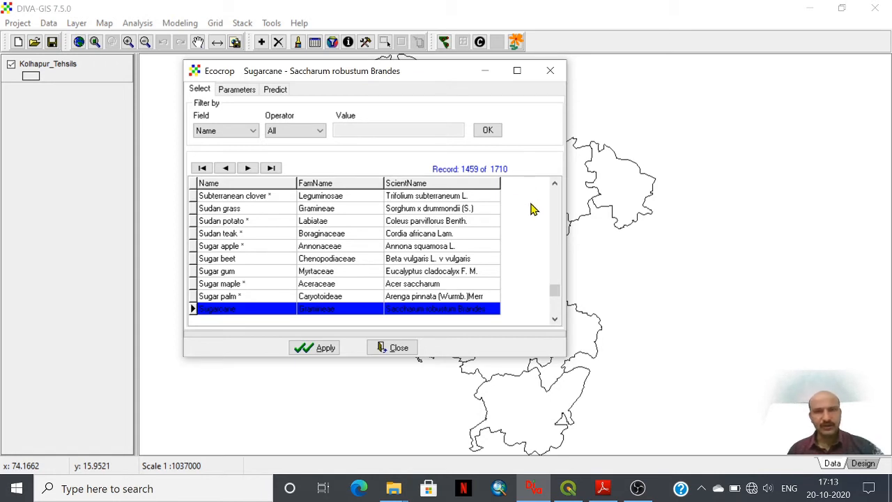
mouse_move(497, 128)
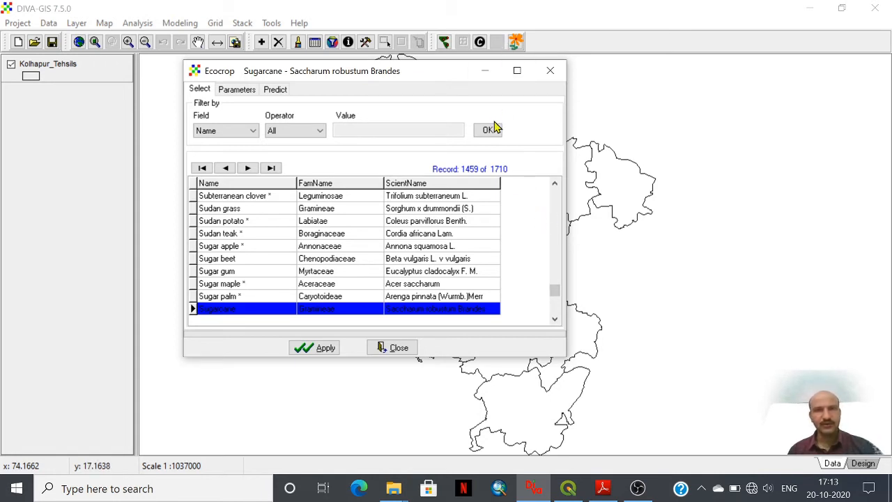
mouse_move(251, 274)
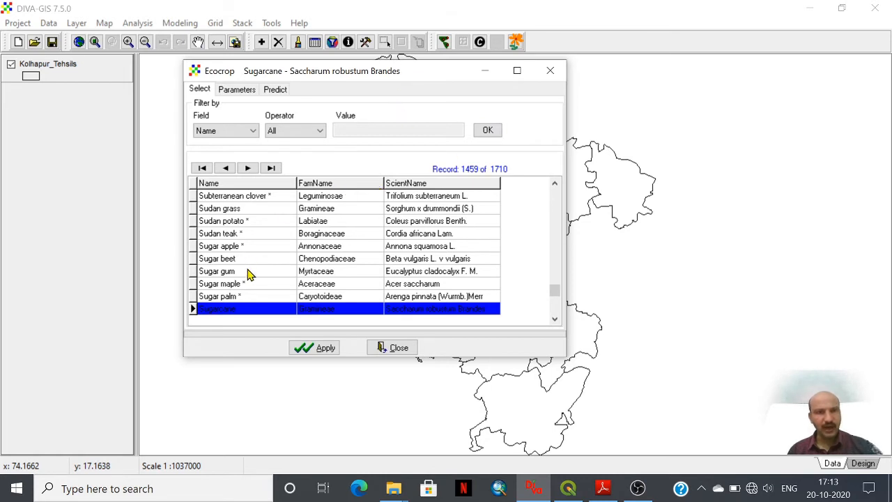
mouse_move(493, 348)
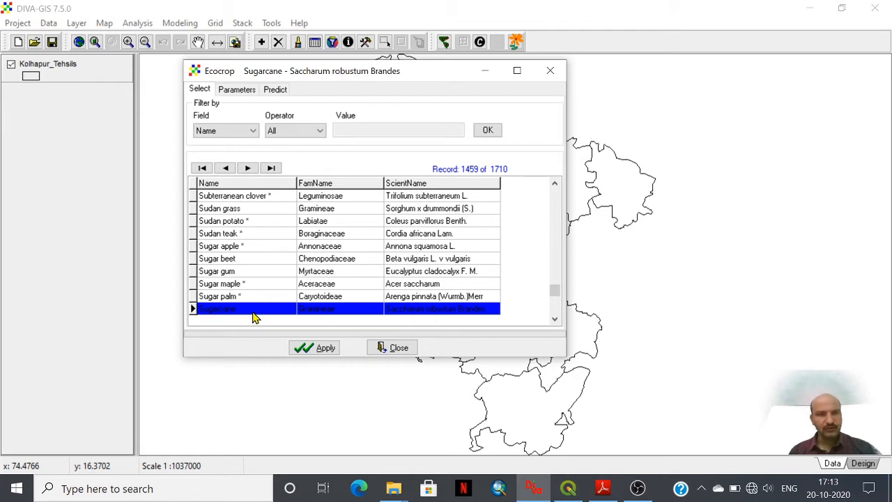
mouse_move(241, 314)
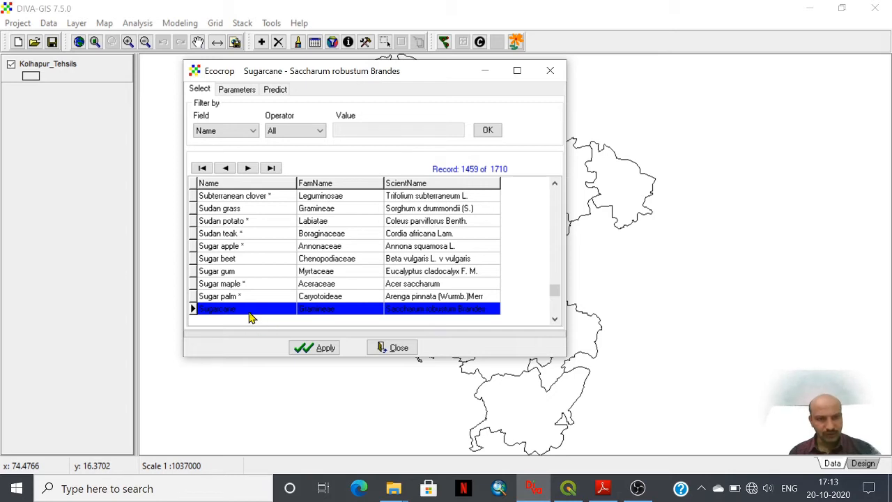
double_click(218, 309)
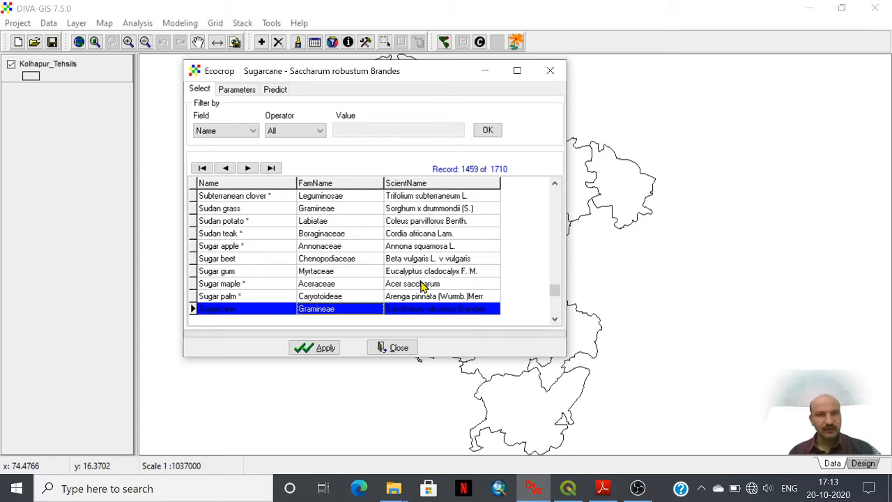
mouse_move(538, 291)
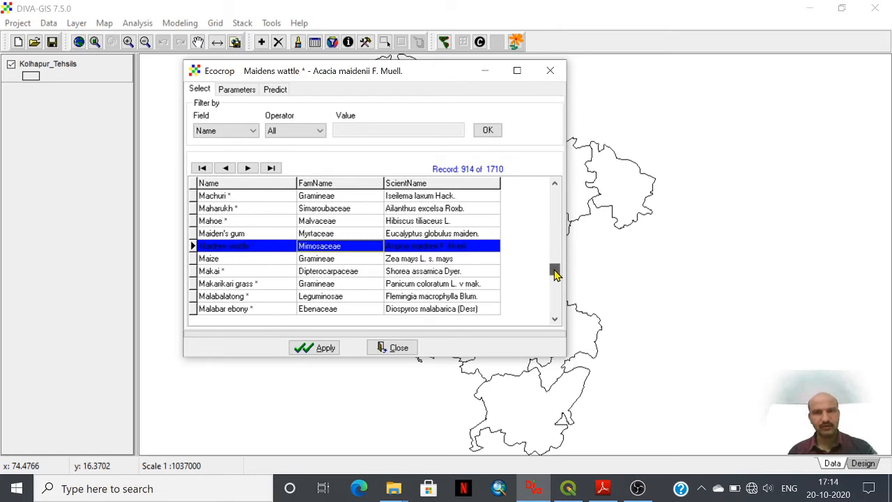
left_click_drag(554, 272, 554, 285)
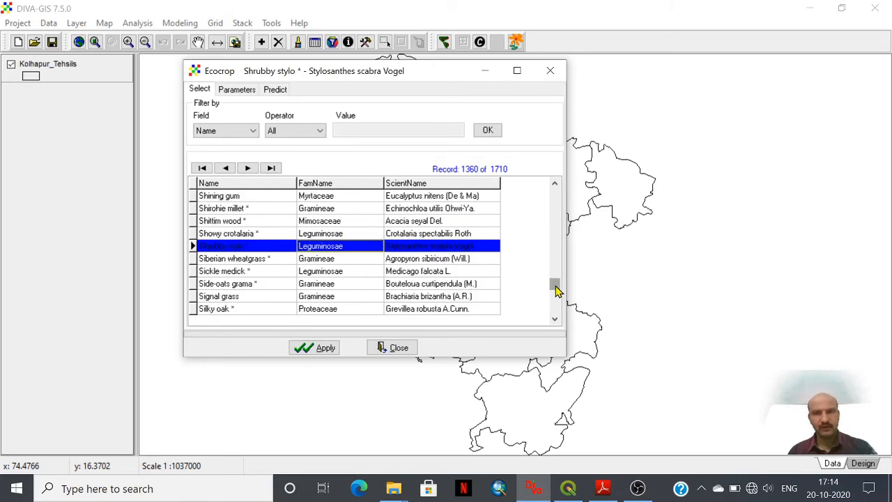
left_click_drag(555, 286, 555, 296)
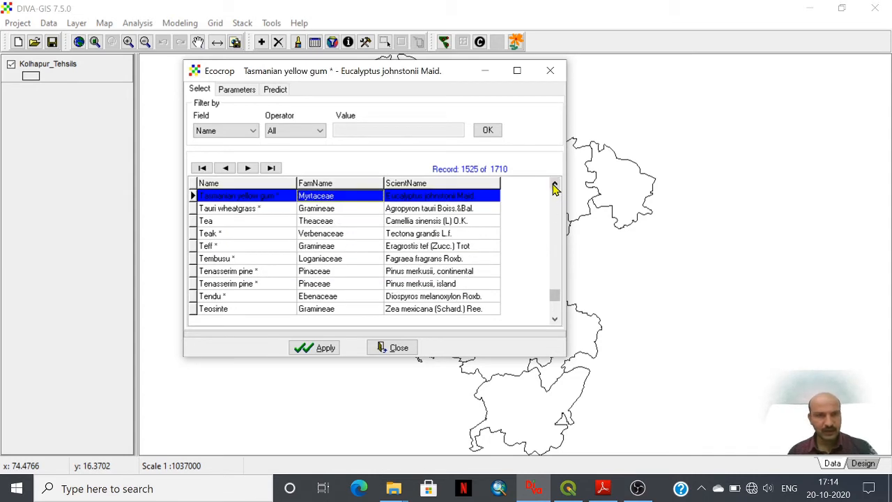
Step back through earlier crop records, ending on sugarcane record 1459 of 1710
left_click(554, 188)
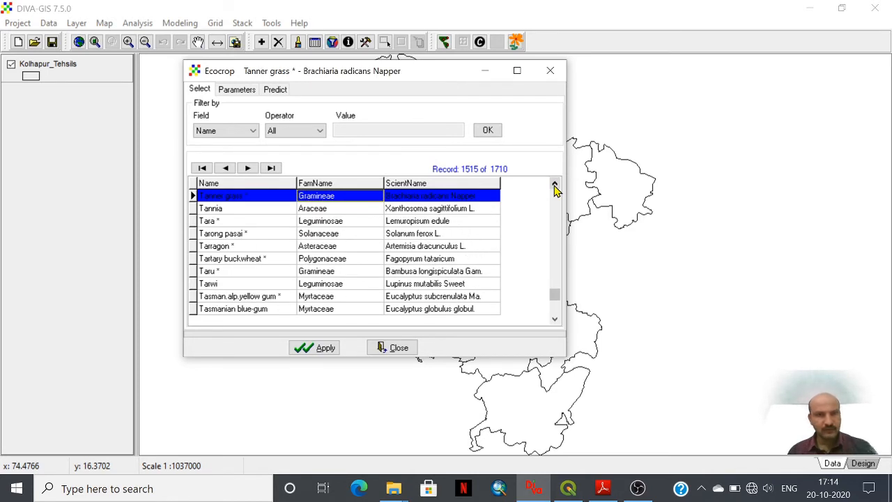
left_click(555, 188)
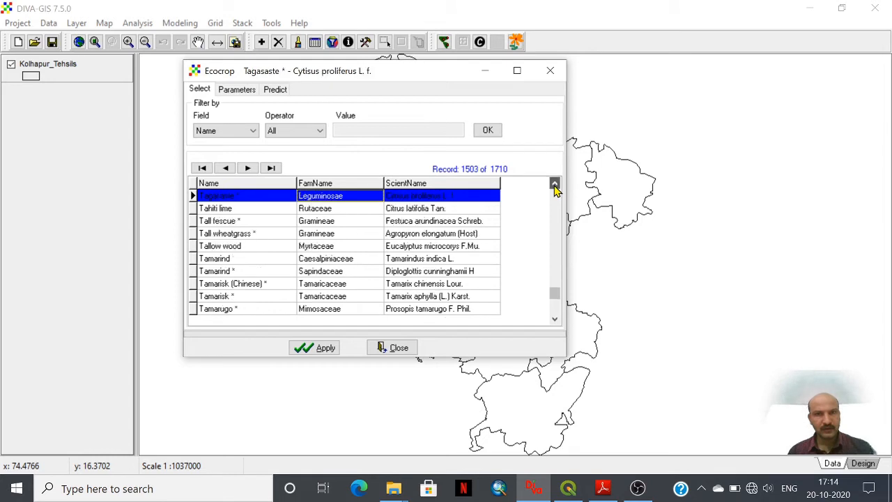
left_click(554, 188)
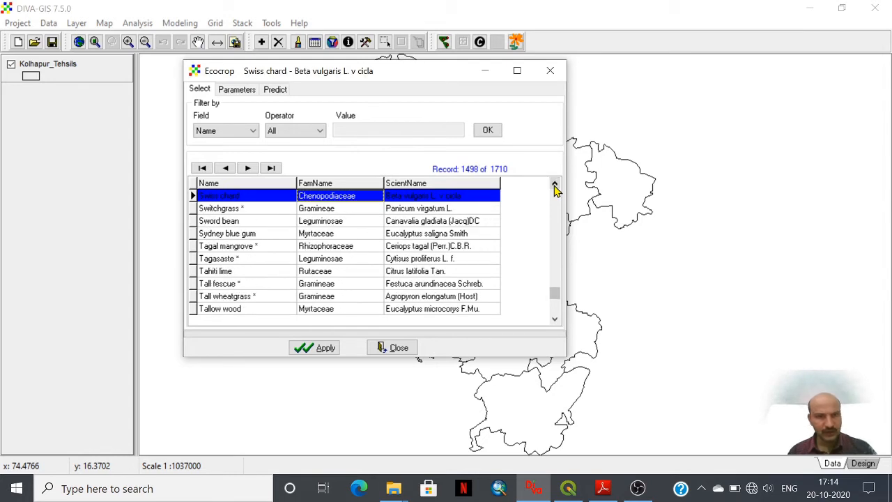
left_click(554, 188)
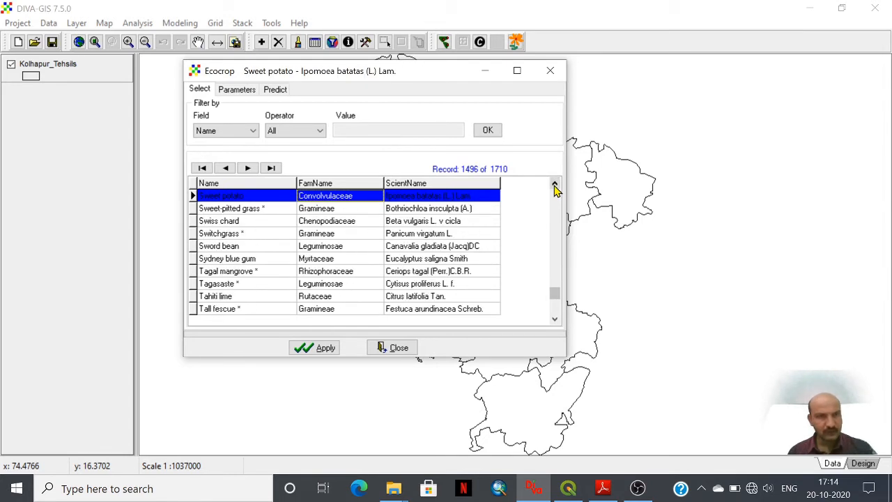
left_click(554, 186)
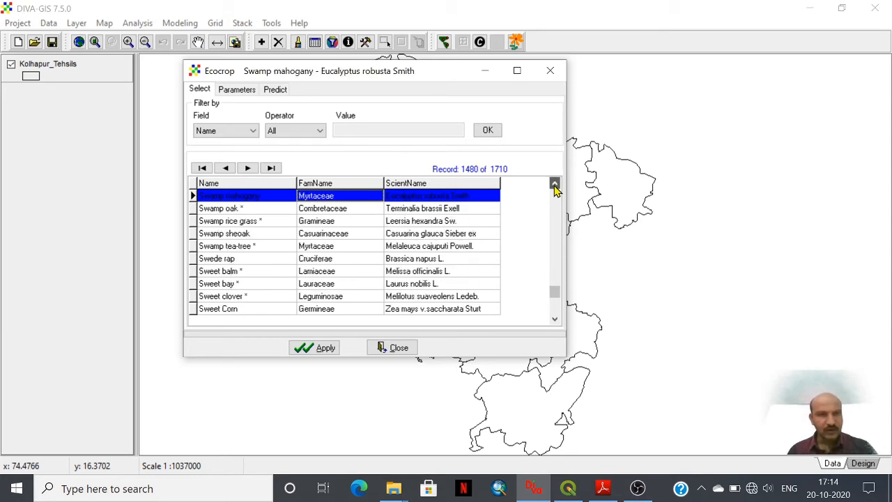
left_click(554, 188)
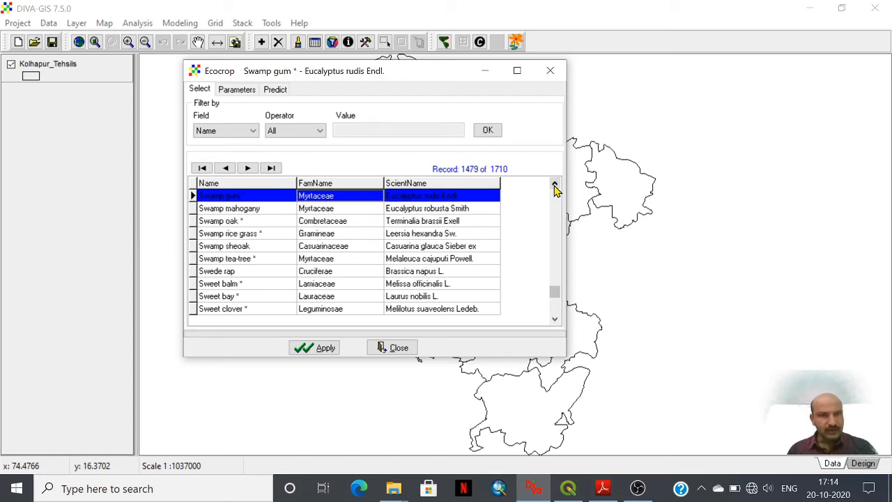
left_click(555, 188)
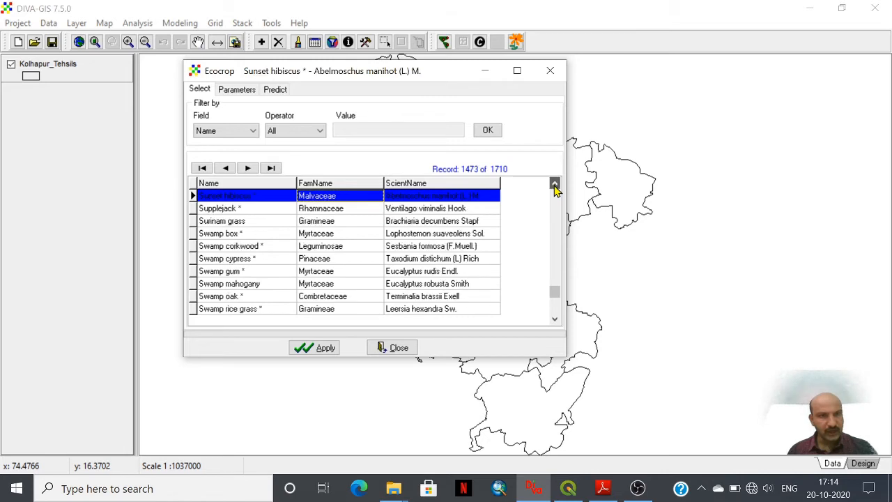
left_click(555, 187)
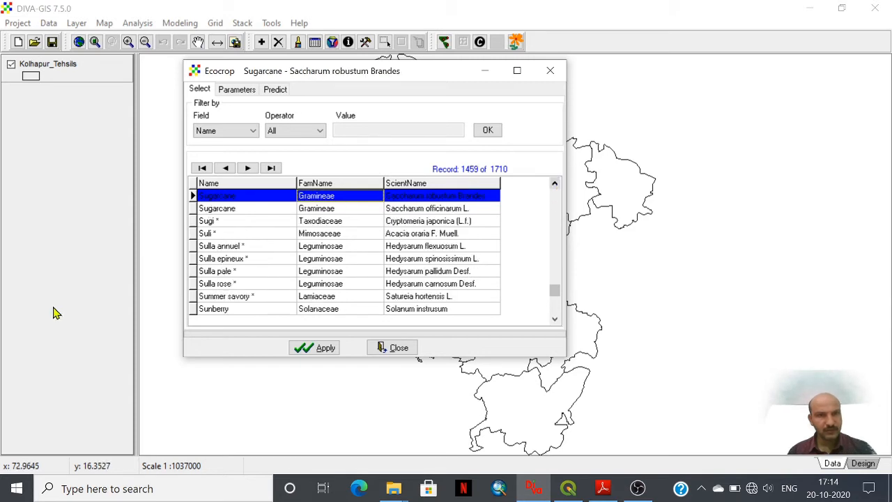
mouse_move(236, 195)
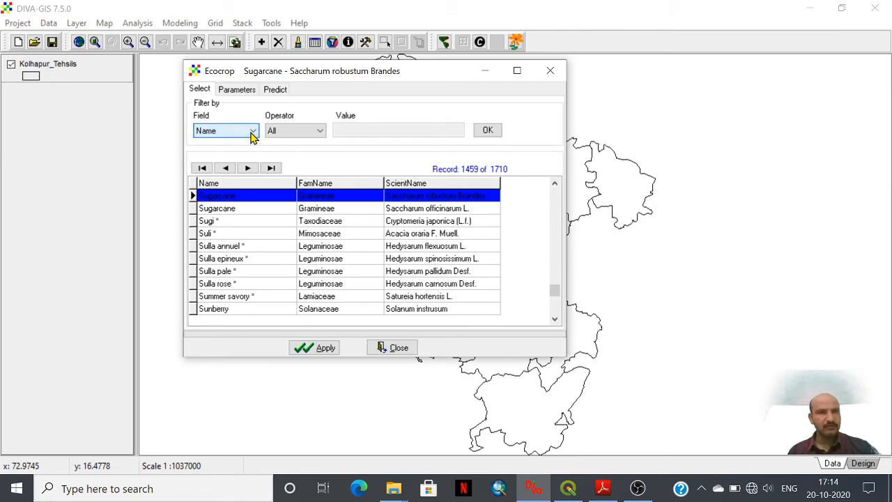
Check the crop filter fields (name or scientific name) and keep filtering by Name
left_click(252, 131)
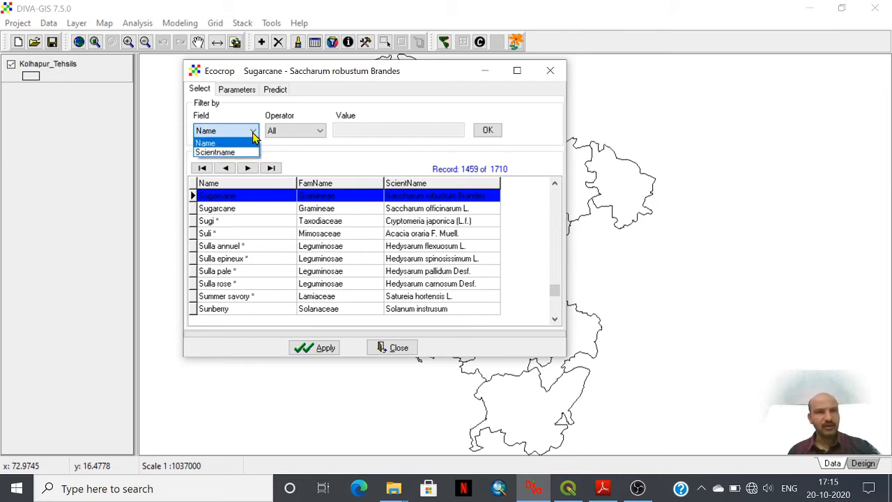
left_click(319, 131)
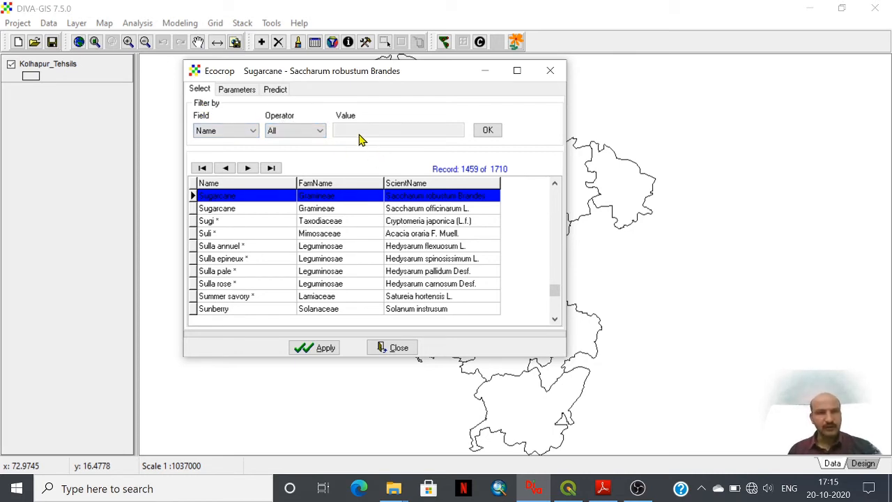
mouse_move(446, 206)
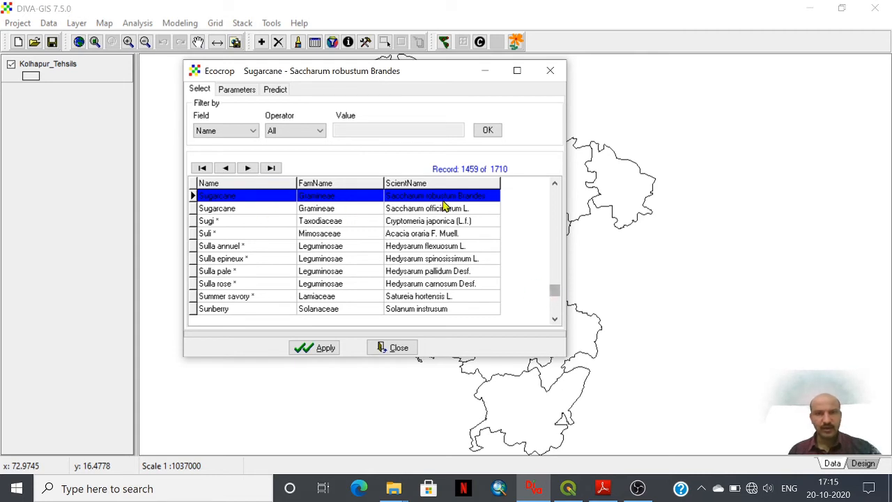
mouse_move(296, 373)
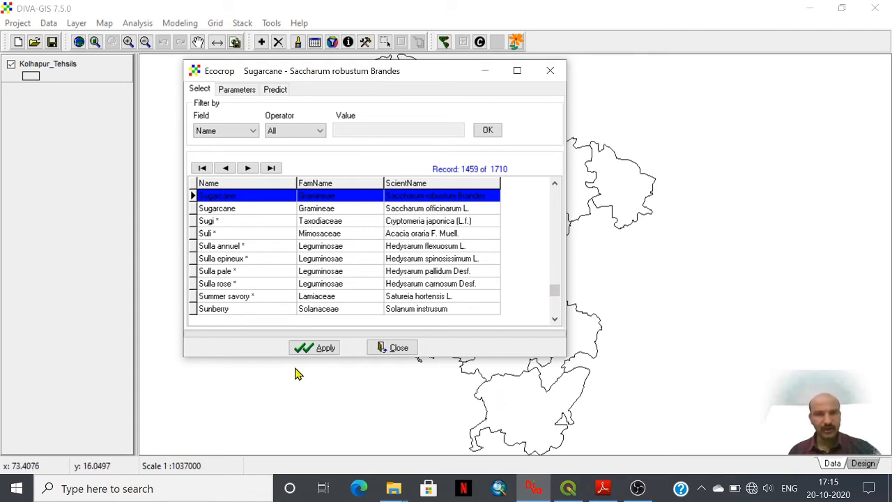
Show sugarcane's growing parameters, nudge the dialog up, and re-enter GMax as 365
left_click(236, 89)
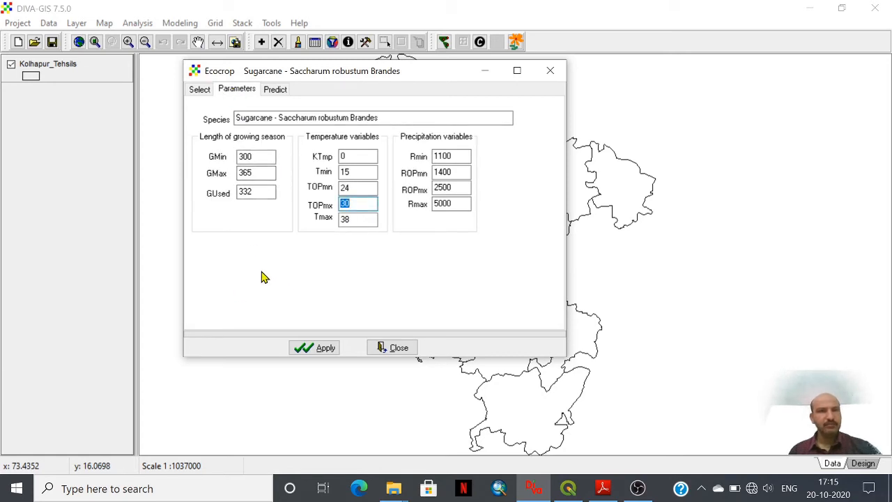
mouse_move(285, 152)
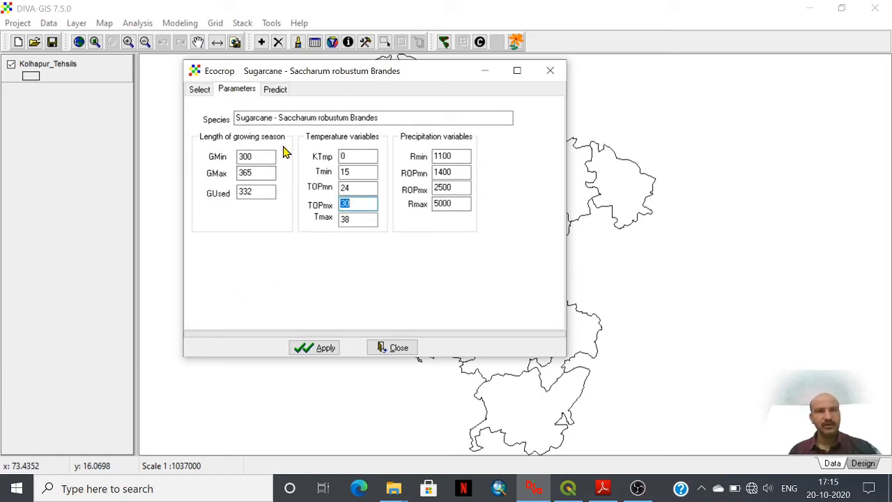
left_click_drag(322, 71, 322, 61)
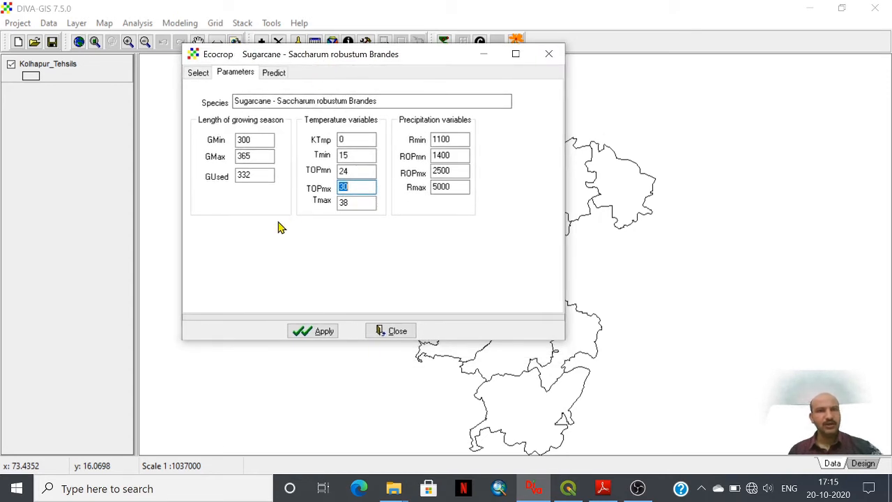
mouse_move(272, 124)
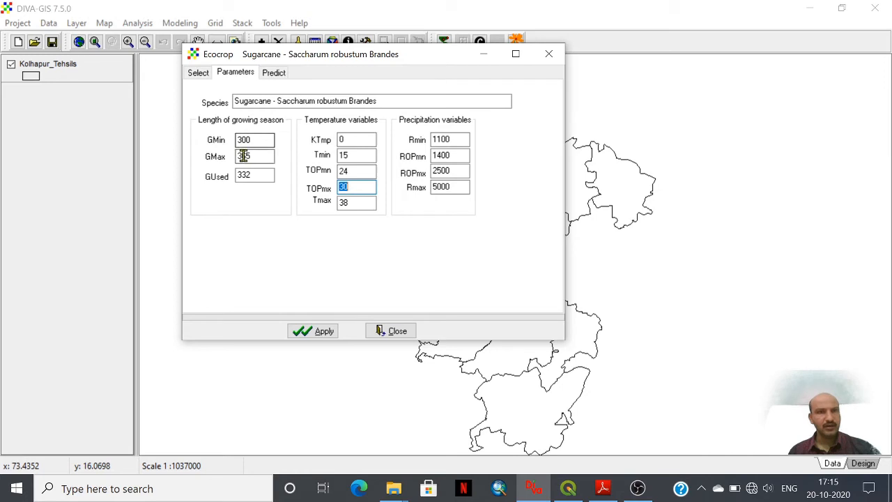
type("365")
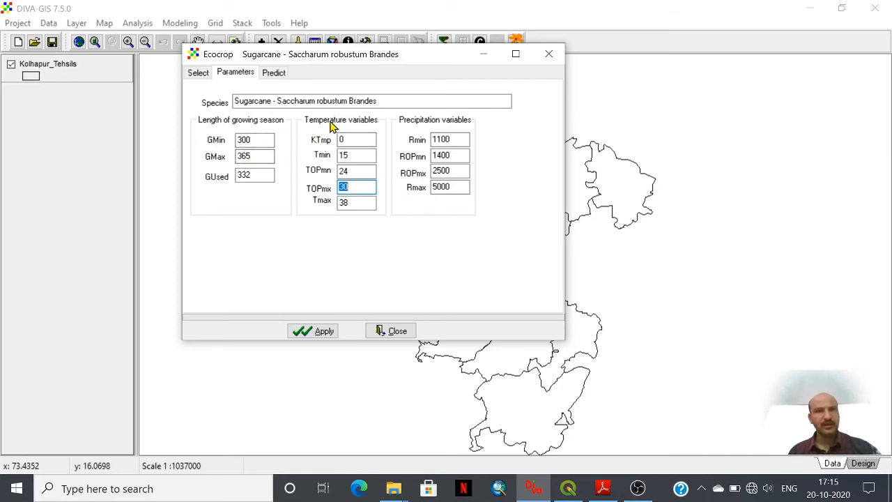
mouse_move(383, 251)
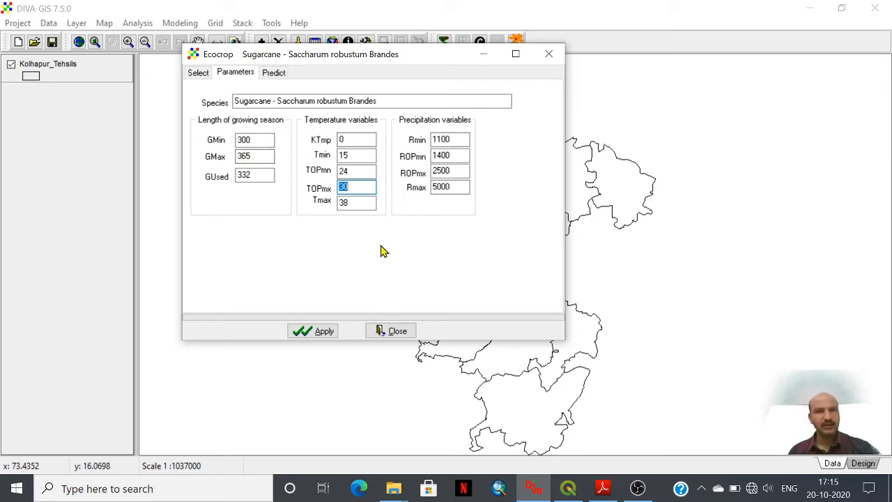
mouse_move(310, 149)
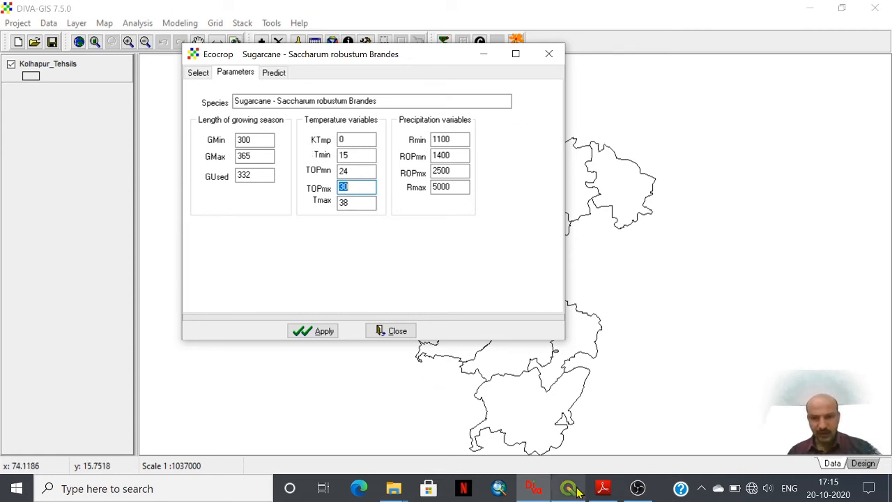
In the Ecocrop paper, move from the KTMP–TMAX definitions to page 5's rainfall parameters
left_click(602, 488)
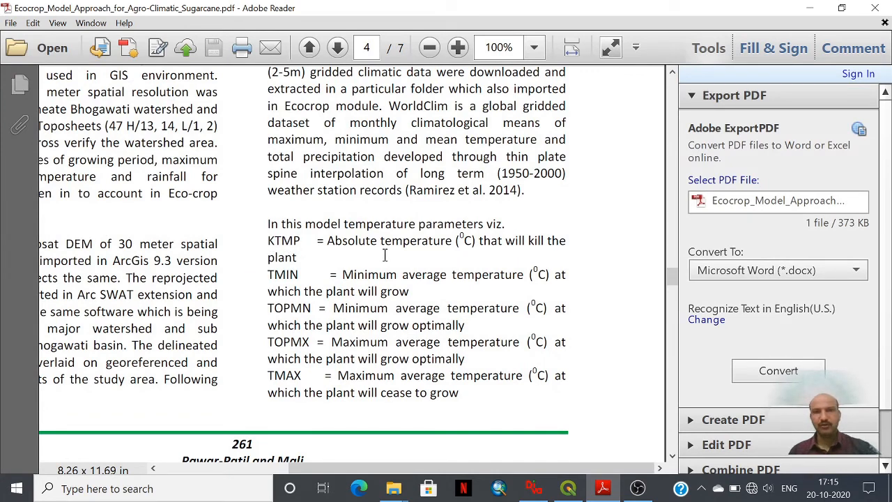
mouse_move(542, 252)
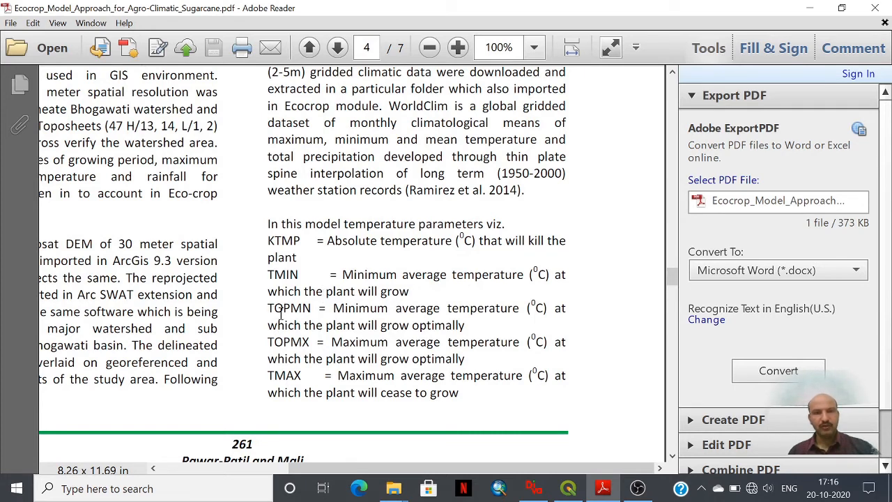
mouse_move(458, 322)
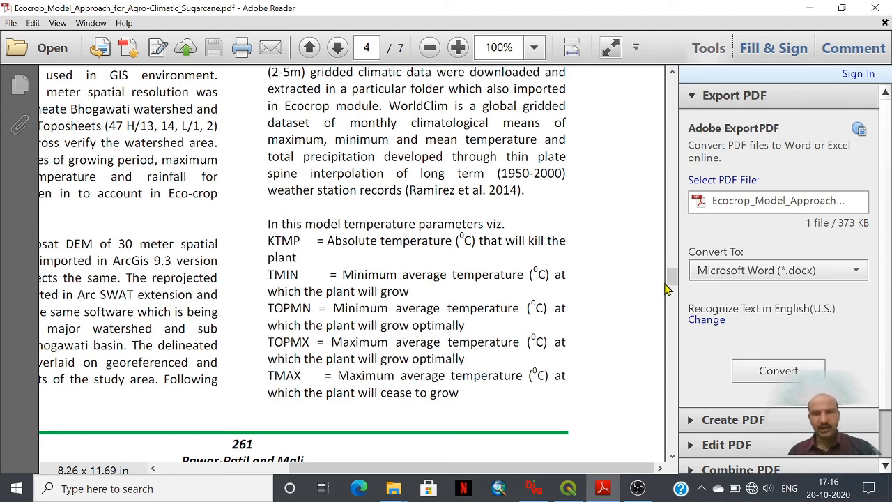
left_click(338, 47)
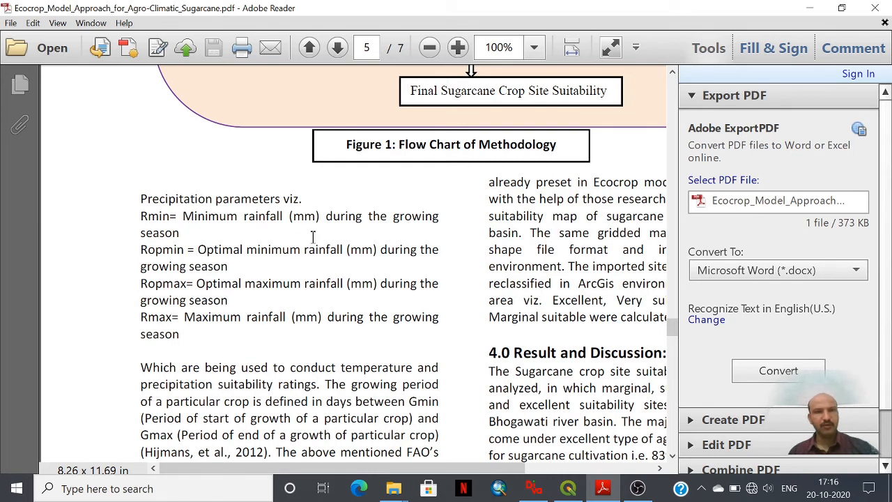
mouse_move(150, 260)
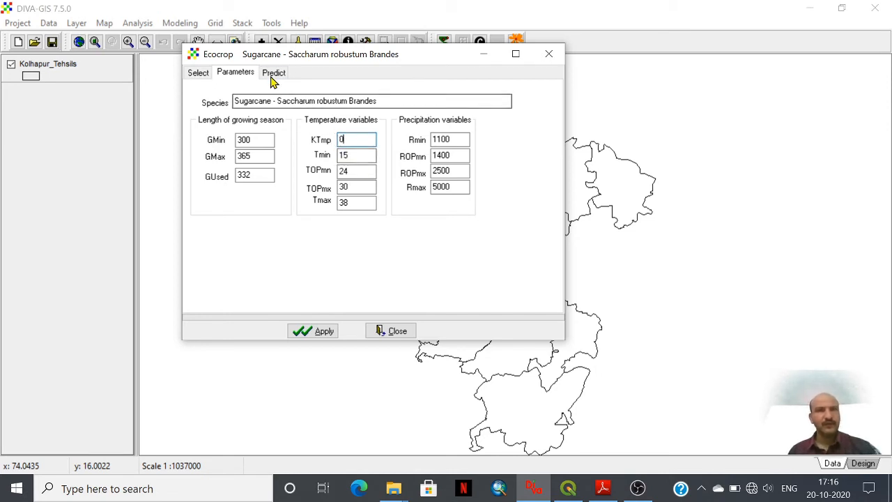
Open the Ecocrop dialog's Predict tab
left_click(273, 72)
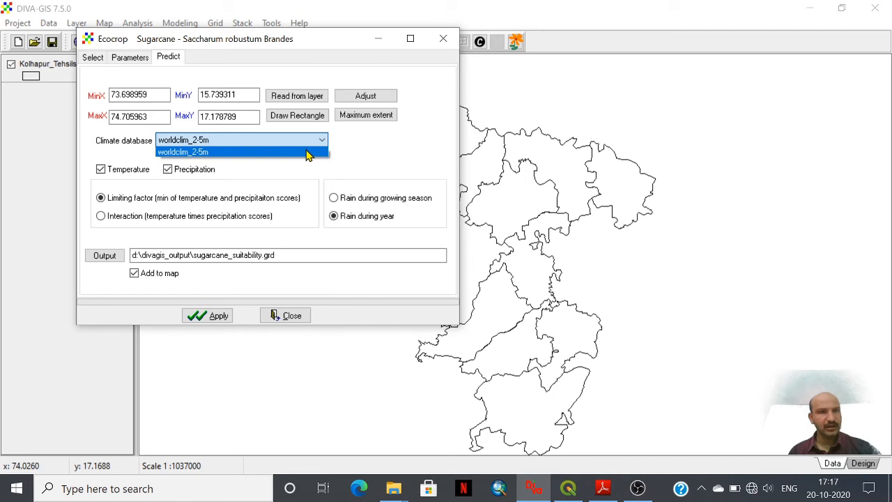
Use worldclim_2-5m climate, limiting-factor scoring, yearly rainfall, and sugarcane_suitability.grd output
left_click(182, 151)
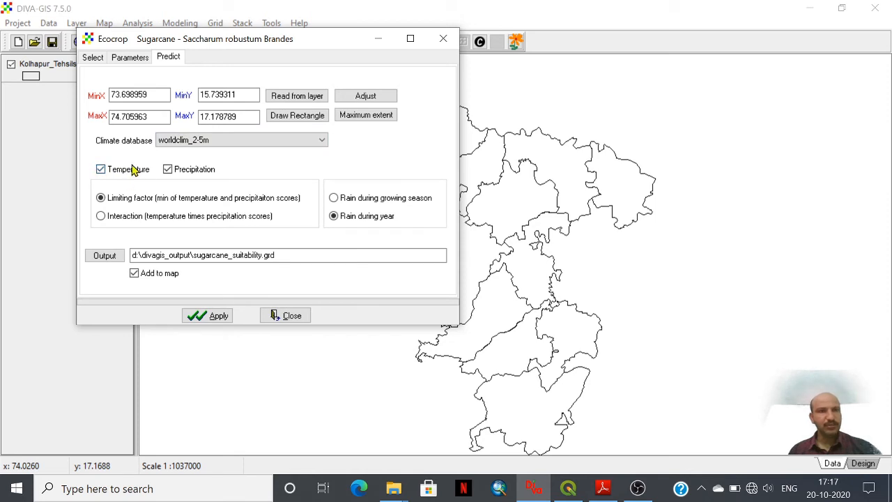
mouse_move(240, 181)
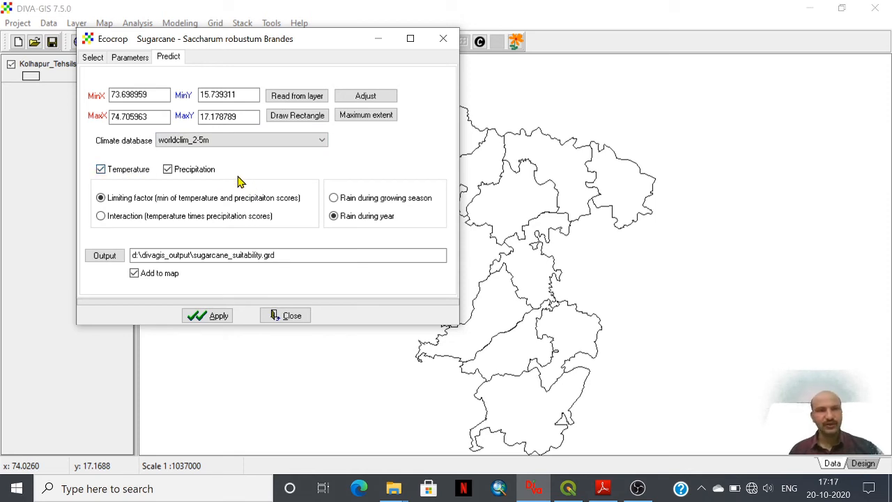
left_click(168, 168)
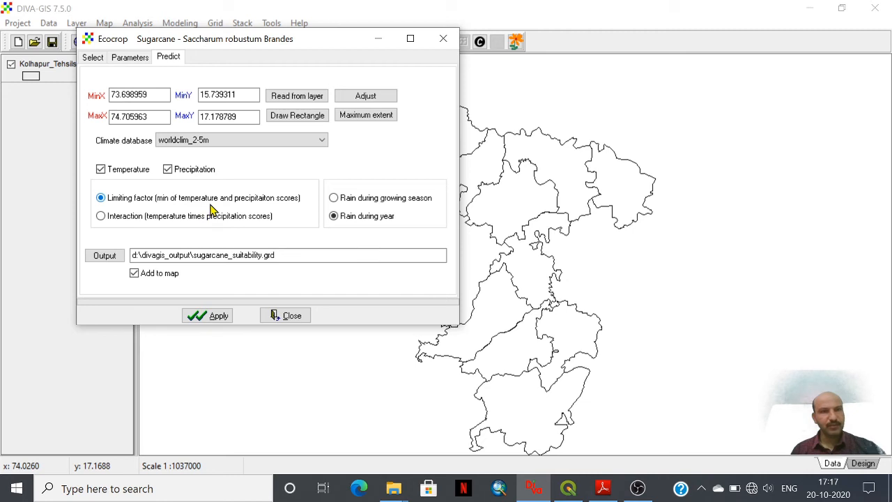
mouse_move(149, 229)
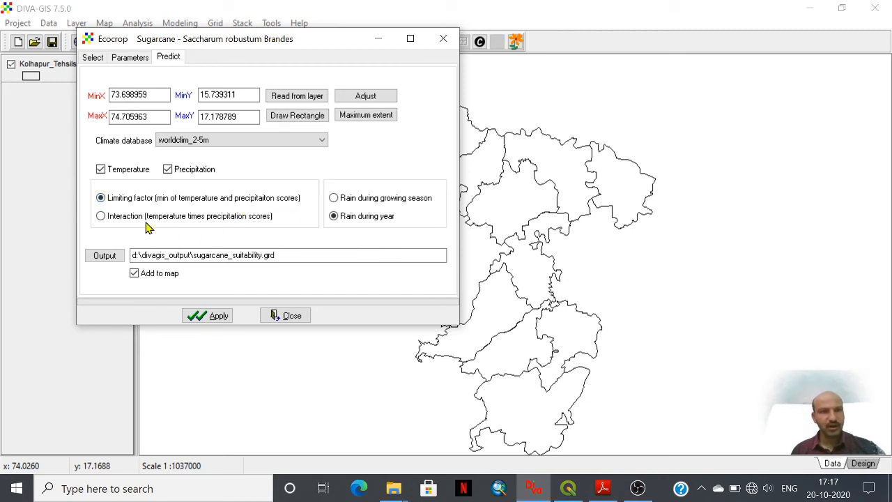
mouse_move(101, 215)
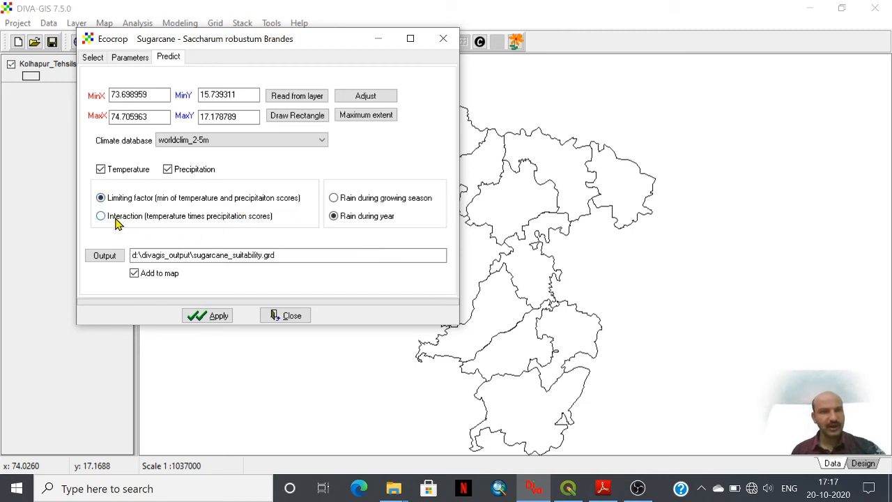
mouse_move(189, 222)
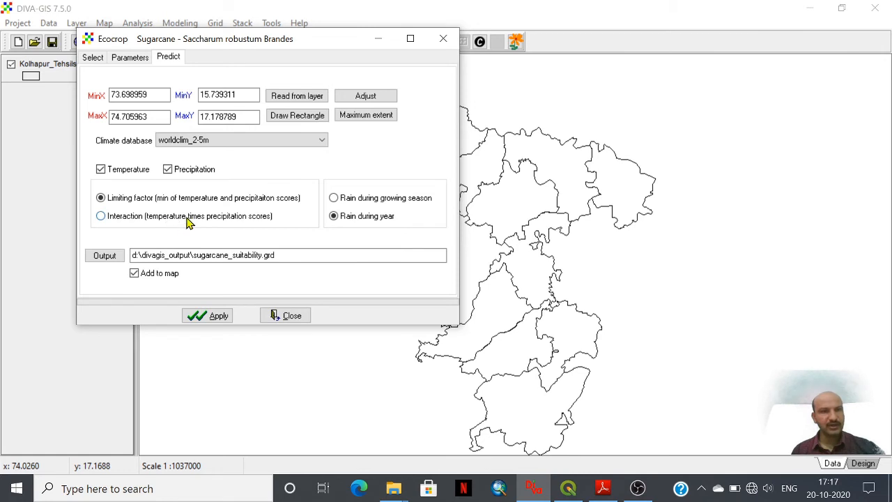
mouse_move(260, 228)
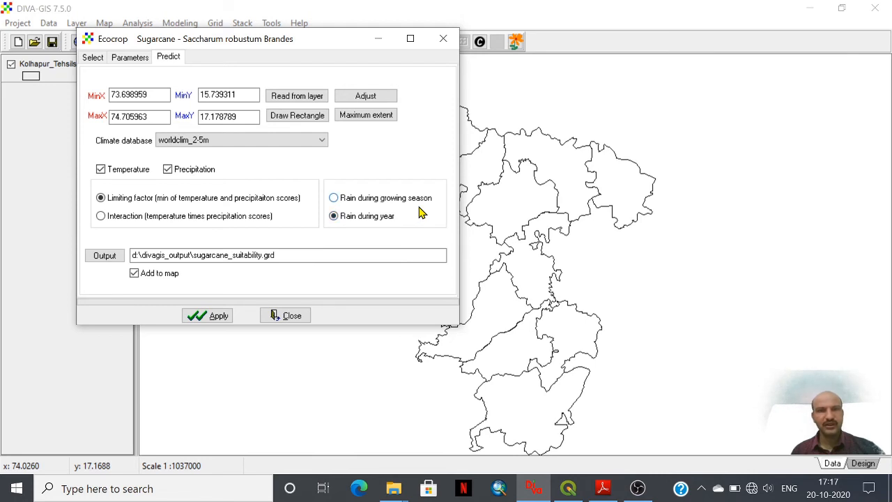
left_click(334, 215)
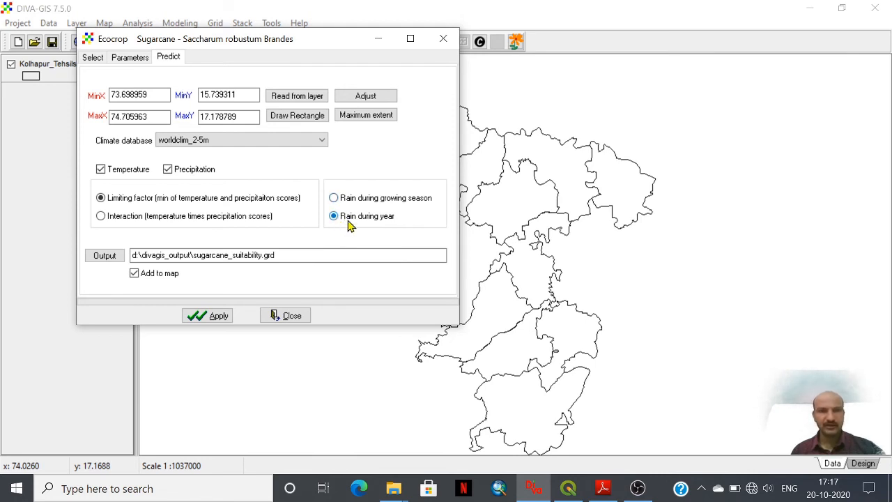
mouse_move(401, 227)
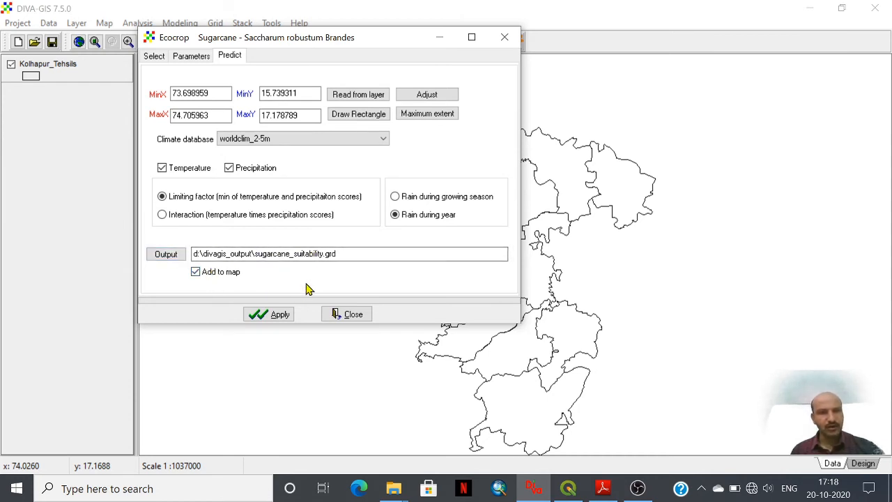
left_click(293, 253)
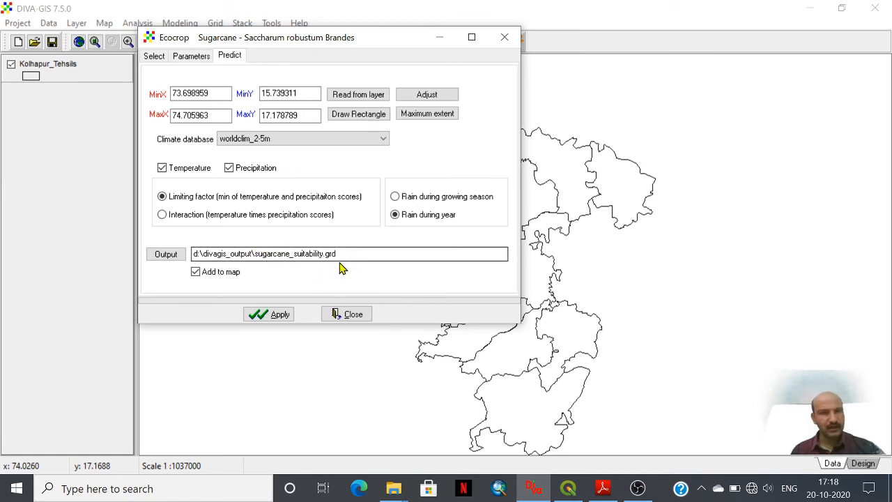
left_click(271, 253)
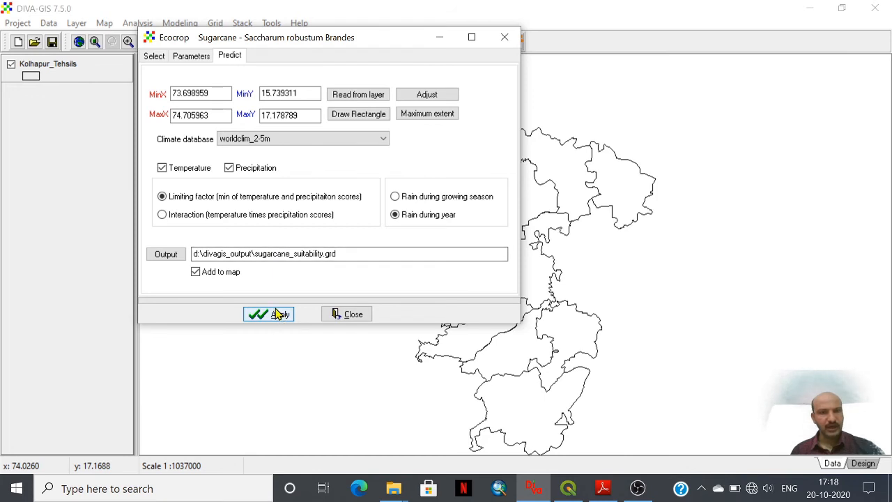
Run the prediction, confirm overwriting sugarcane_suitability.grd, and close the Ecocrop window
left_click(269, 313)
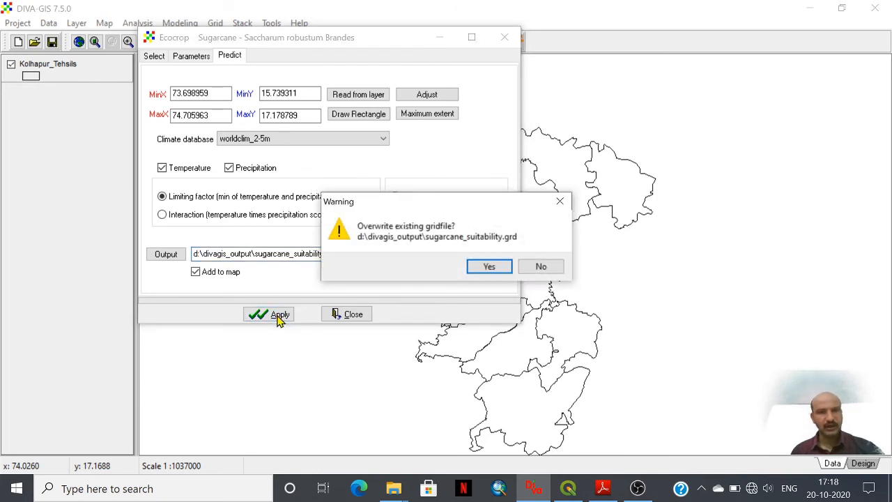
left_click(488, 266)
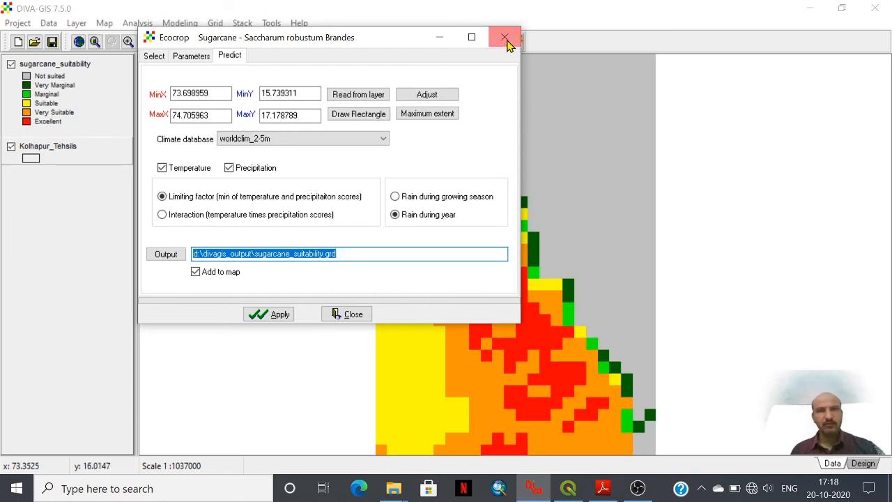
left_click(504, 37)
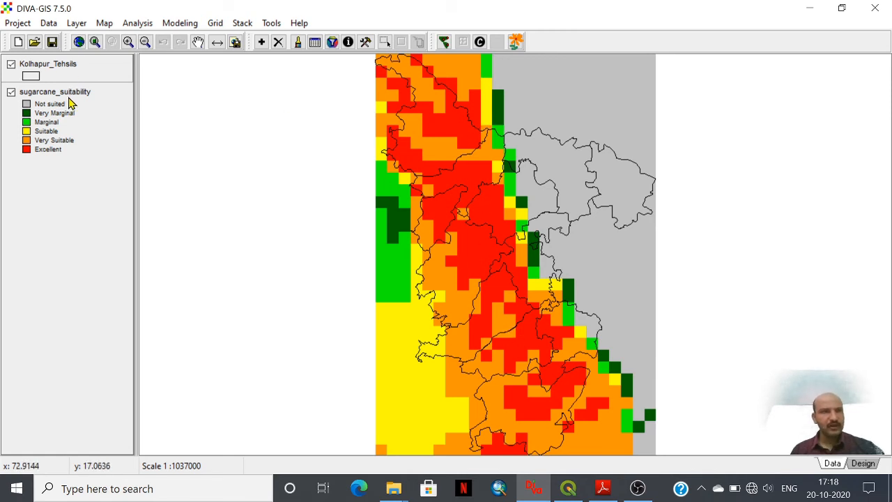
Open the legend properties of the sugarcane_suitability layer
right_click(54, 91)
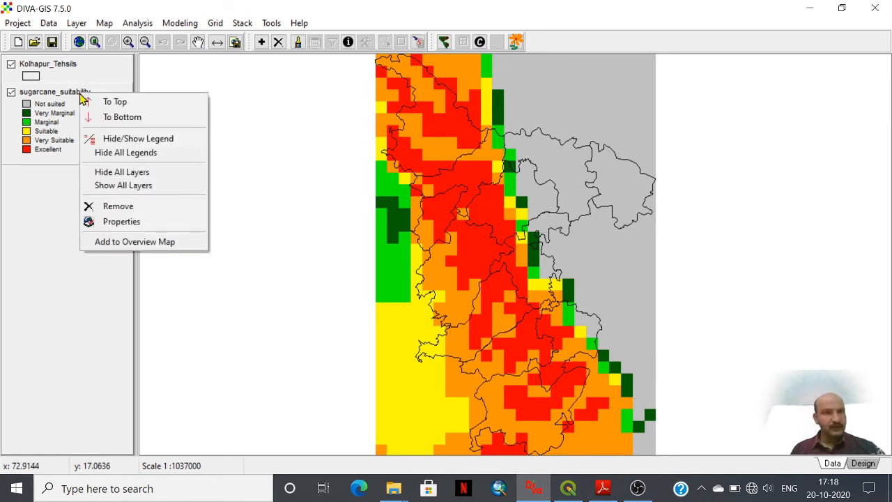
left_click(121, 221)
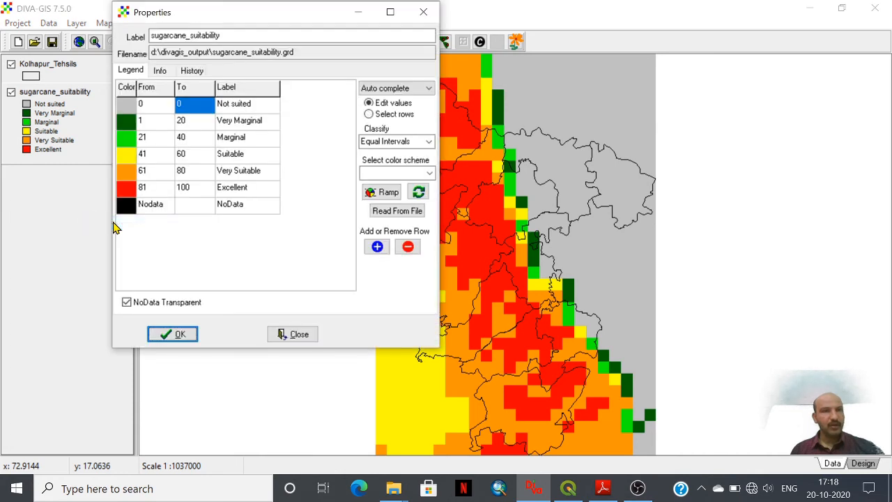
mouse_move(212, 13)
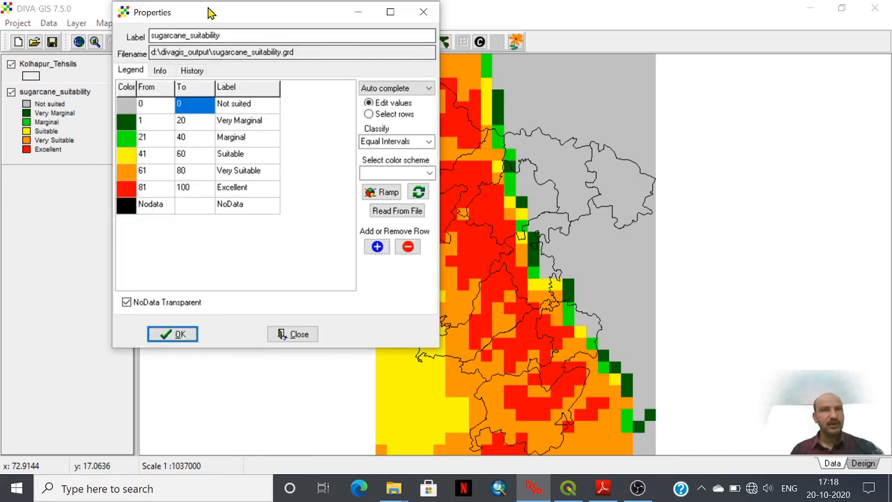
left_click_drag(209, 13, 237, 22)
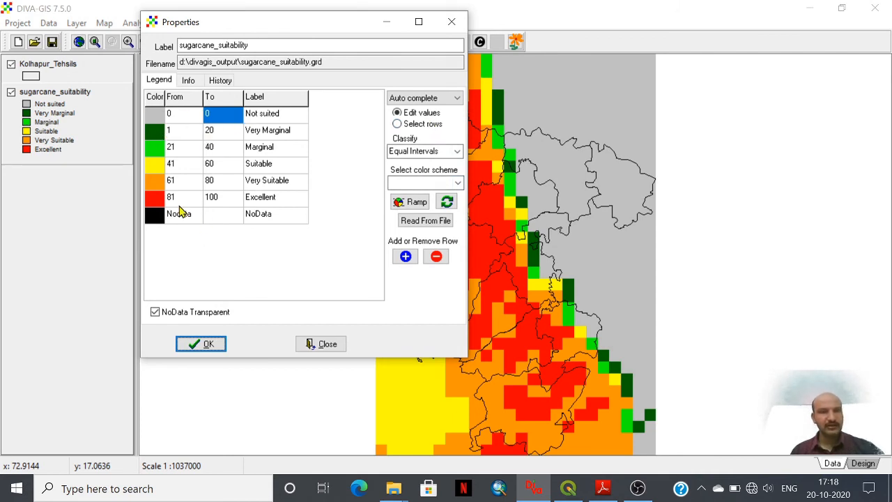
mouse_move(233, 211)
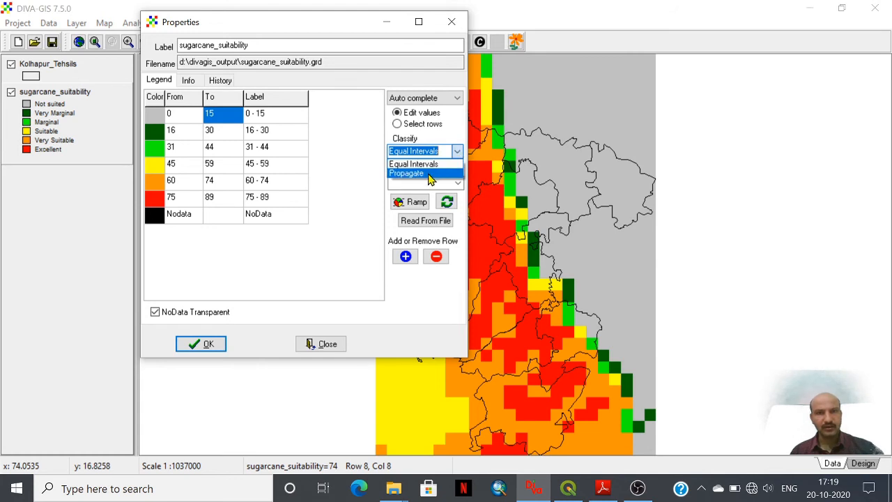
Classify into equal intervals with the Green-Red scheme reversed, red lowest to green highest
left_click(407, 172)
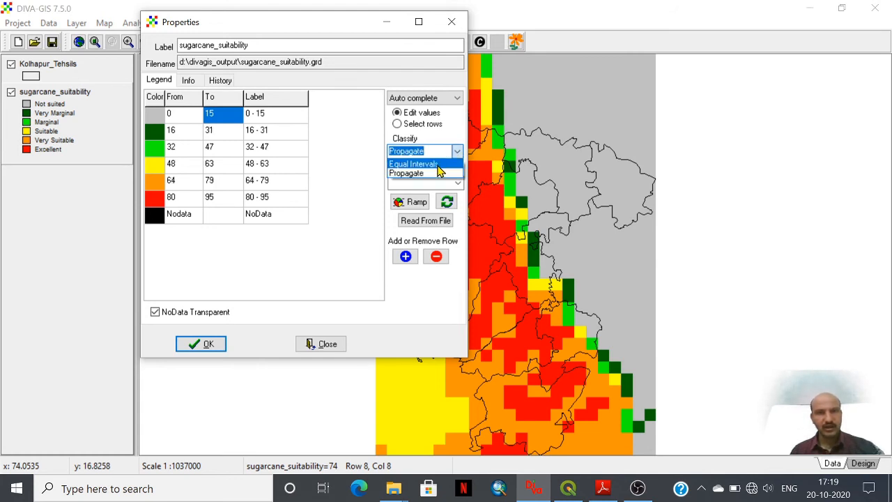
left_click(412, 163)
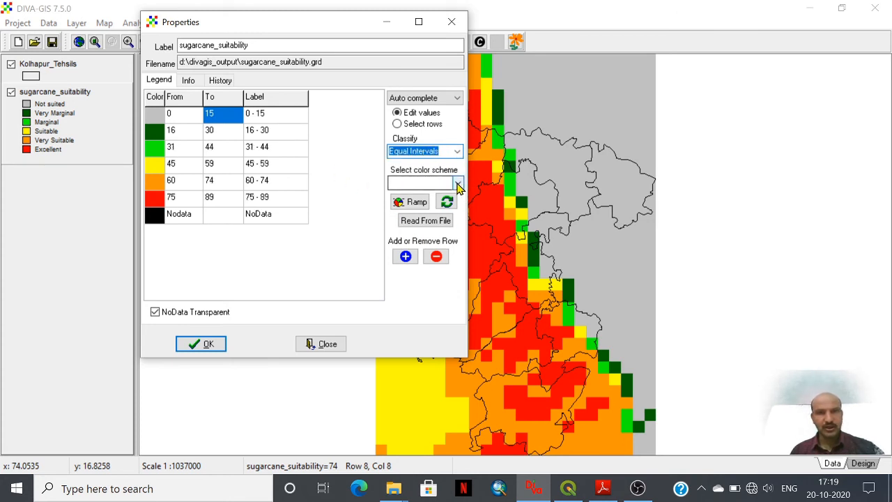
left_click(457, 182)
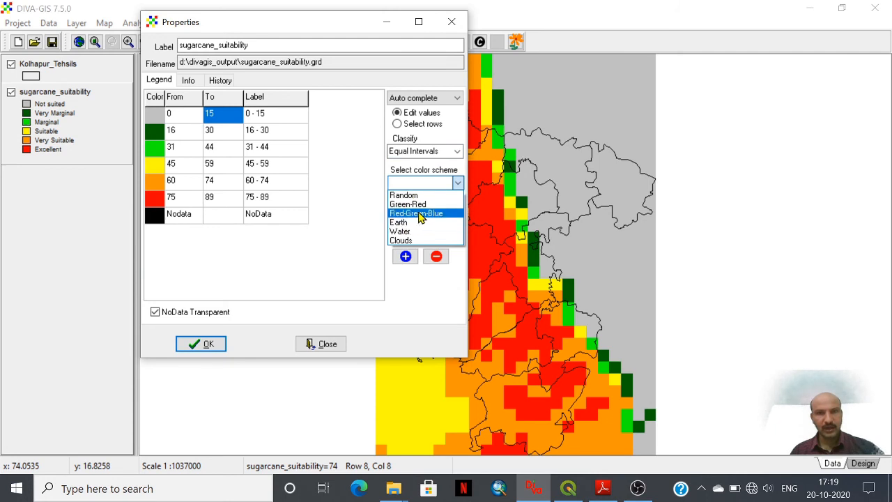
mouse_move(415, 204)
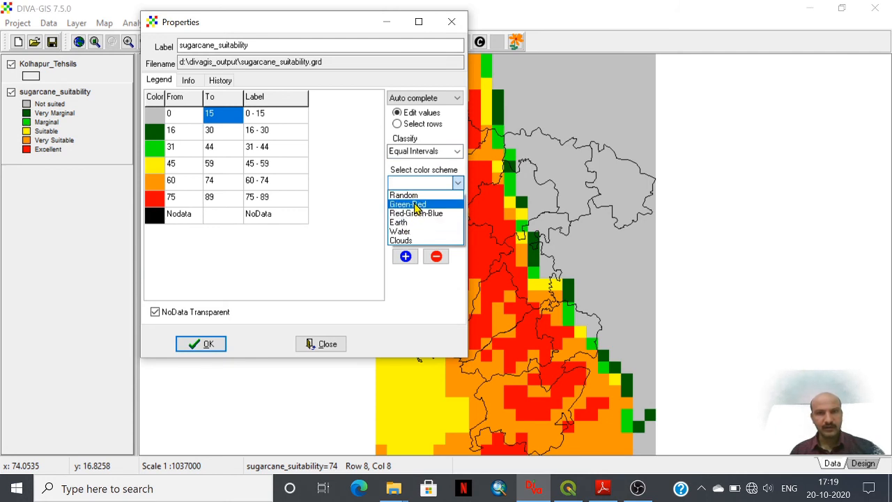
left_click(408, 204)
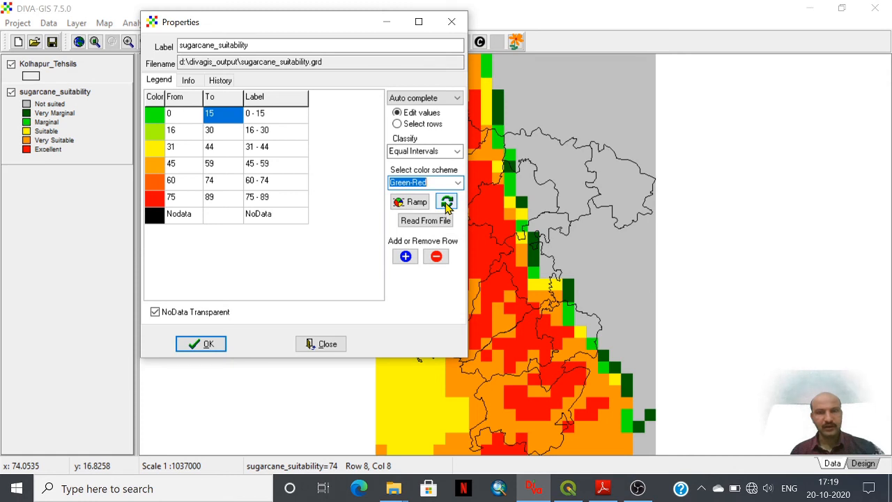
left_click(410, 202)
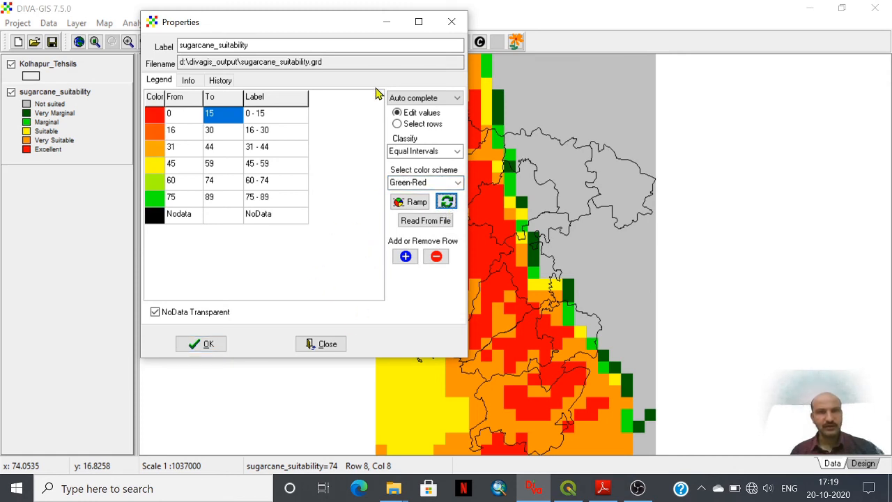
Review the grid's Ecocrop history, then show its 24×34 INT2S metadata with values 0–89
left_click(188, 80)
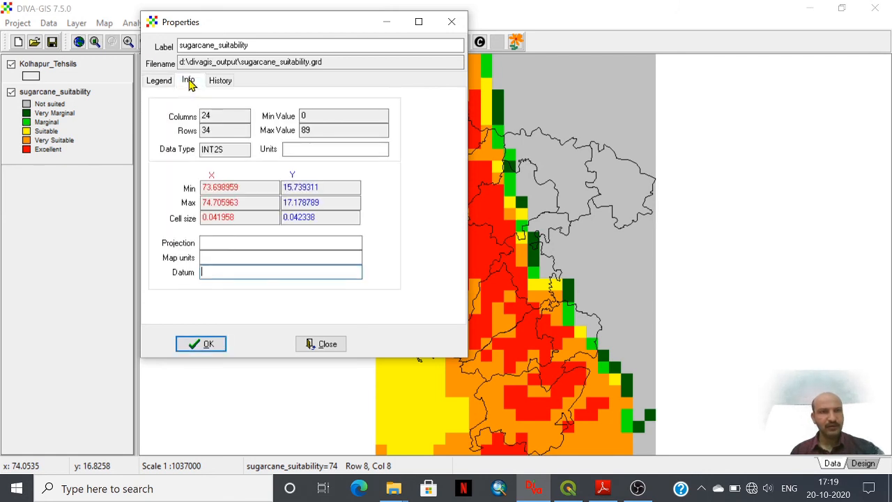
mouse_move(430, 217)
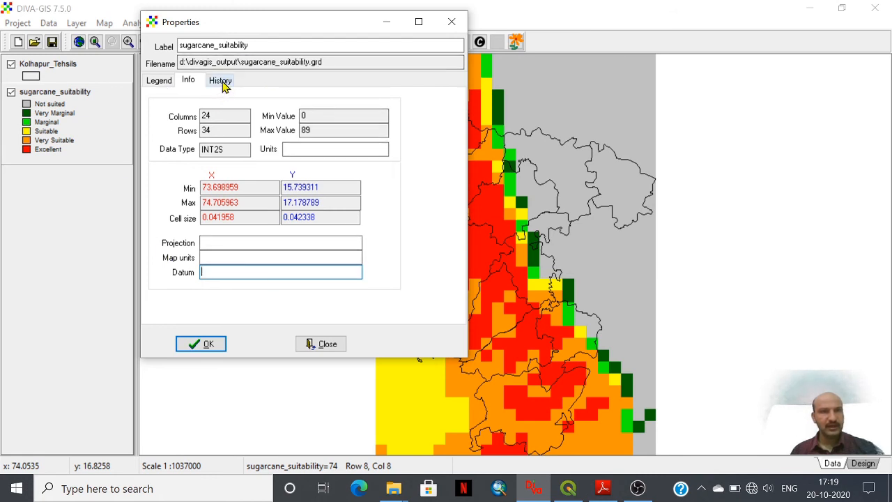
left_click(220, 80)
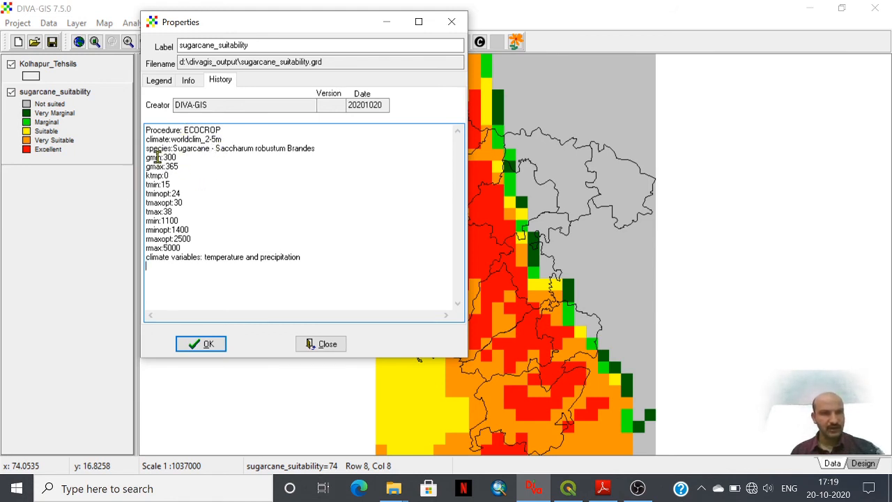
left_click_drag(147, 157, 195, 239)
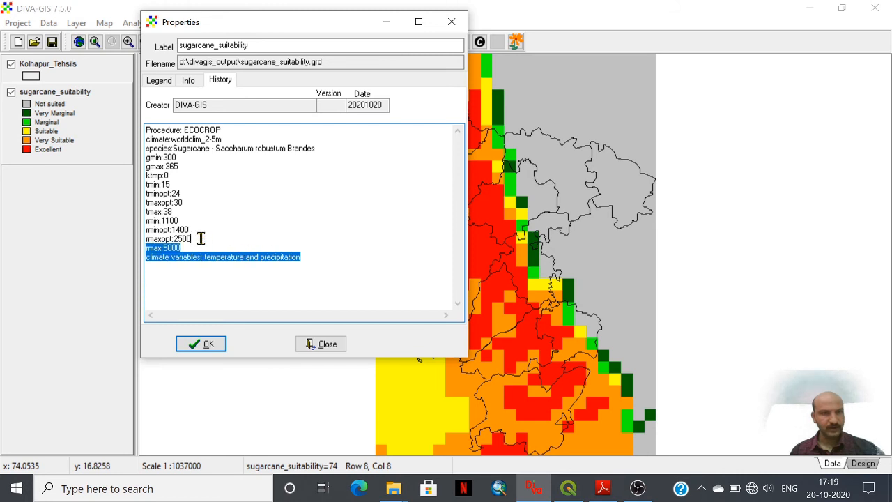
left_click(217, 264)
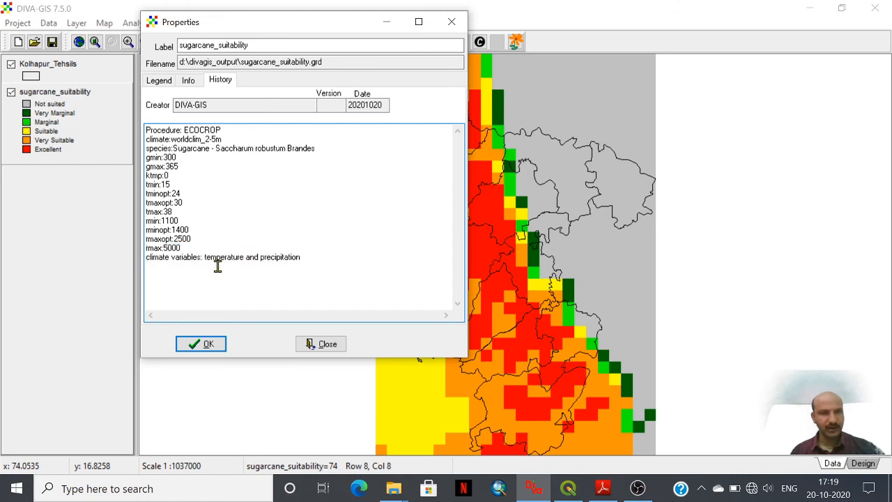
mouse_move(339, 127)
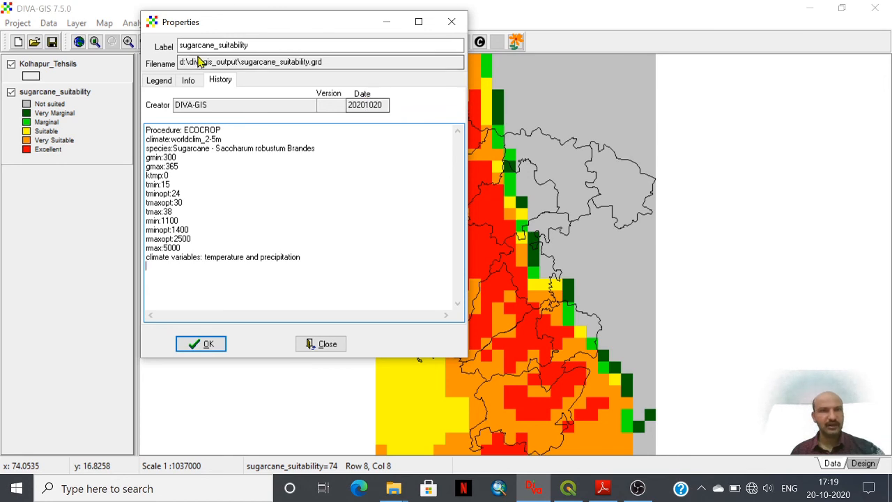
left_click(188, 80)
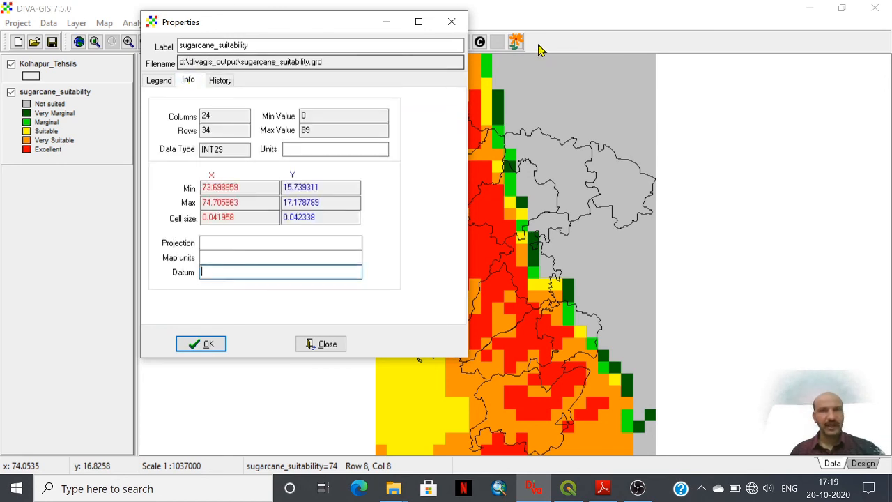
mouse_move(452, 22)
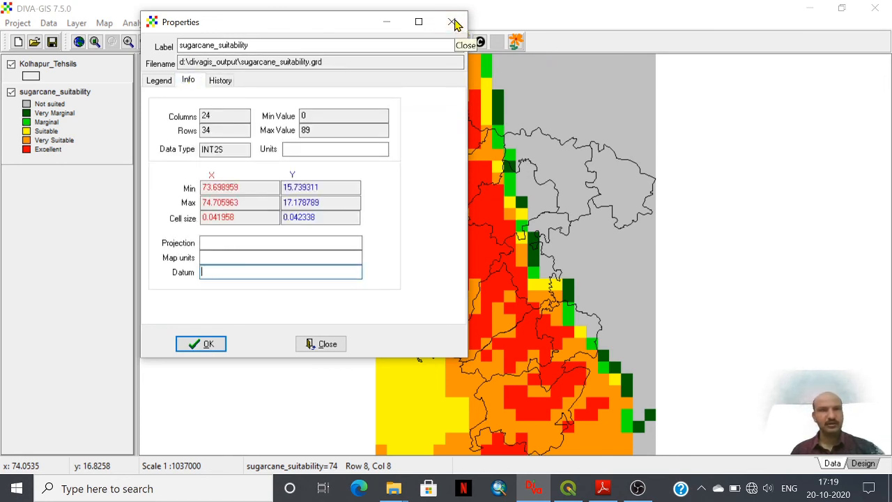
Close the layer properties without applying changes and browse the Layer, Map and Modeling menus
left_click(451, 21)
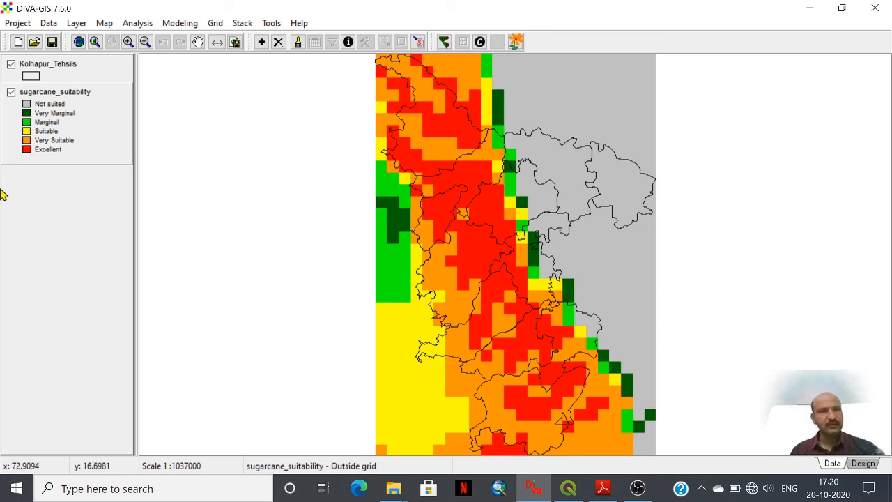
mouse_move(82, 98)
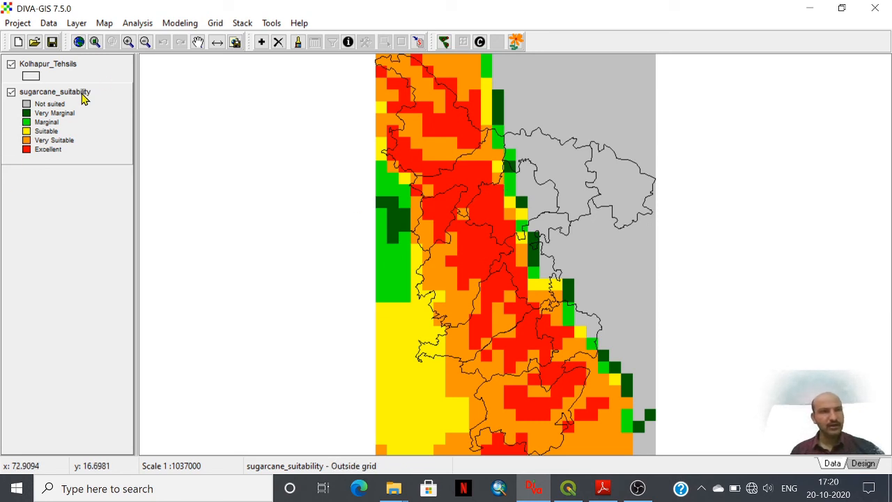
left_click(77, 23)
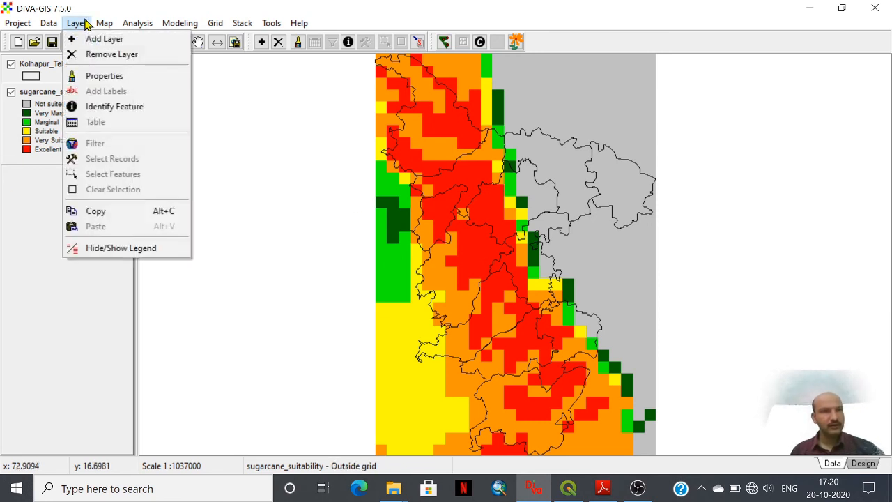
left_click(104, 23)
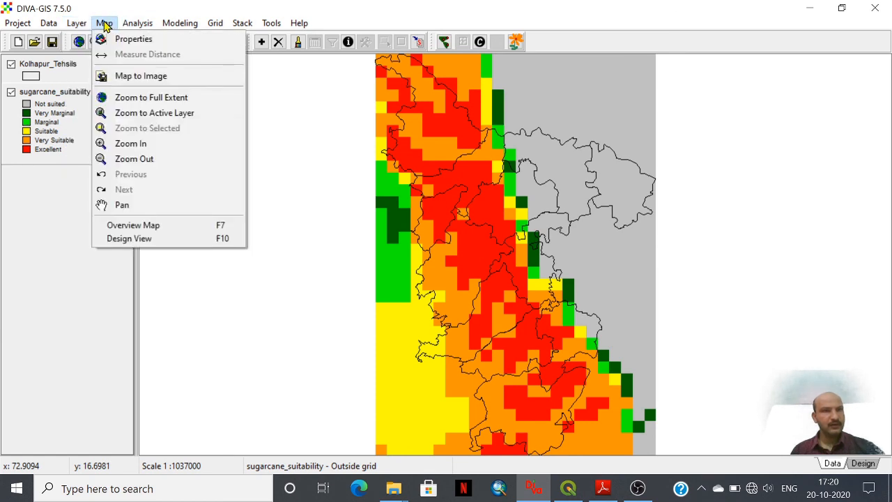
left_click(179, 23)
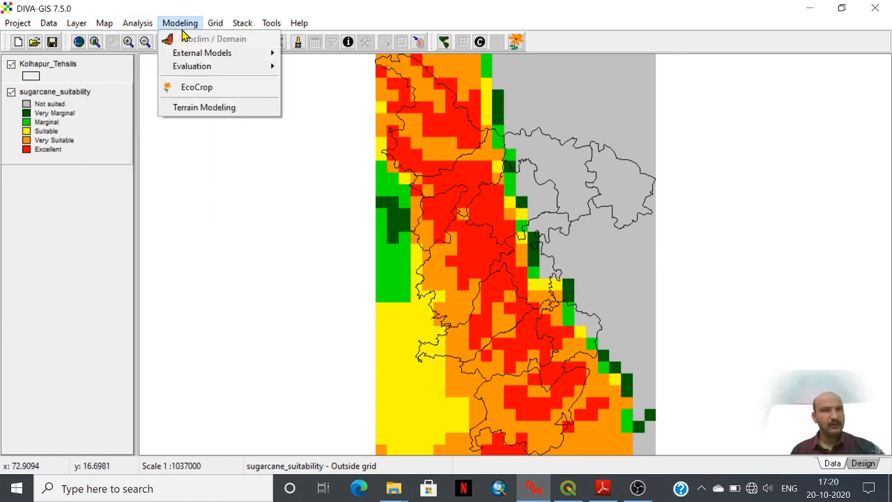
left_click(214, 23)
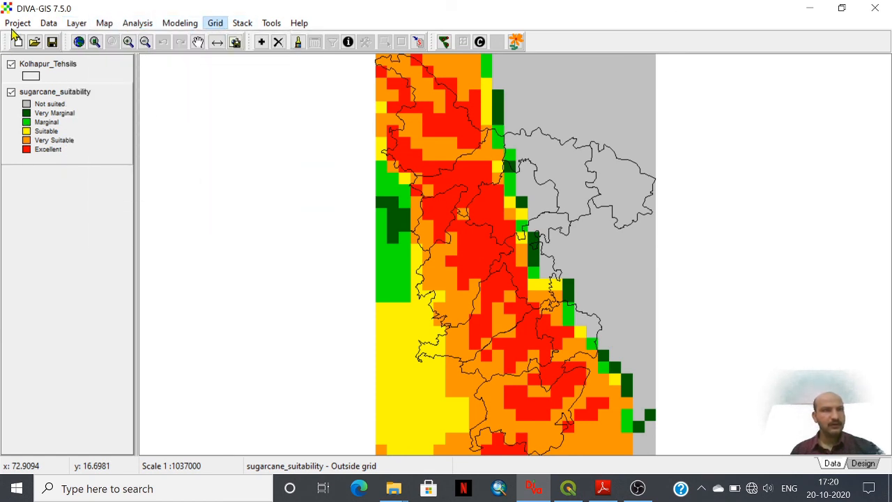
Preview the Data > Export Shapefile dialog, then close it
left_click(48, 23)
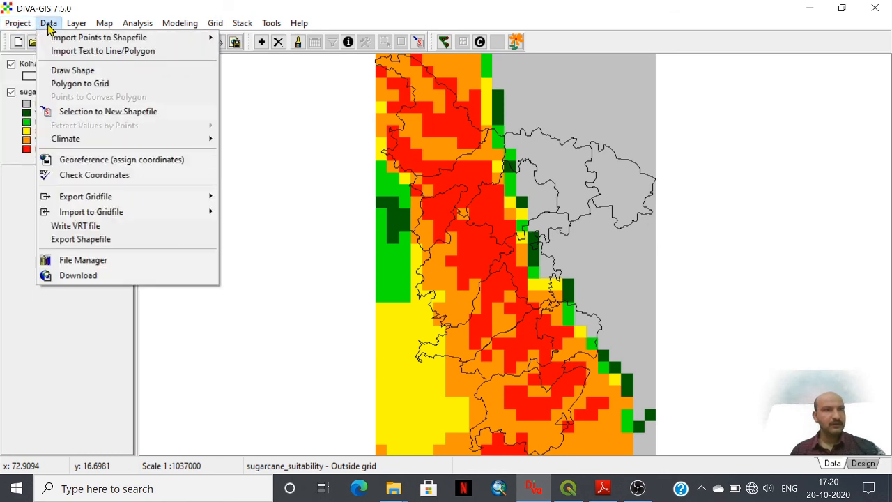
mouse_move(80, 239)
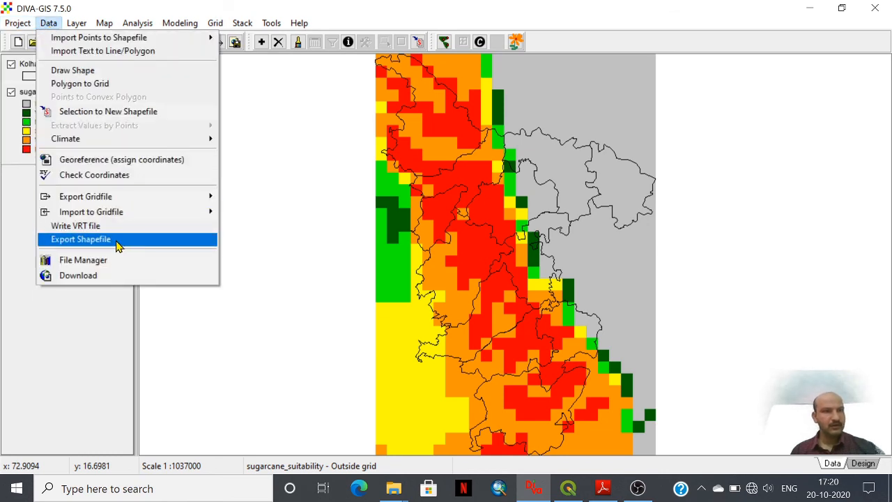
left_click(80, 239)
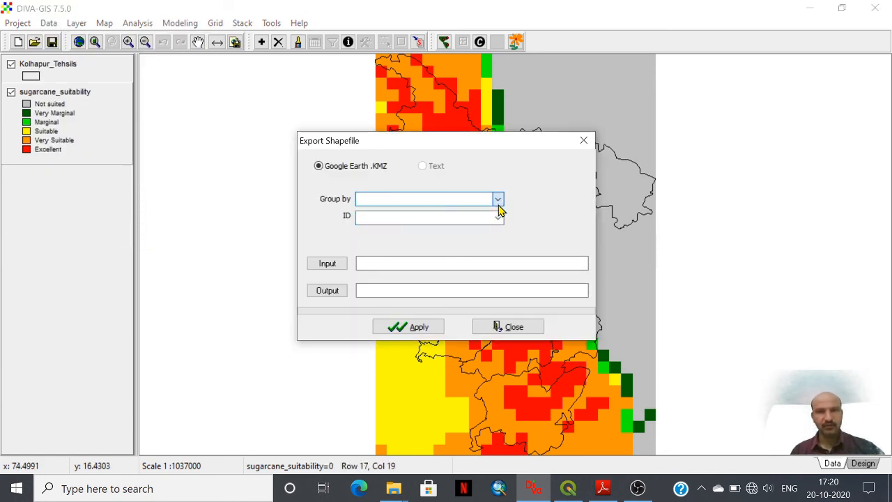
left_click(508, 327)
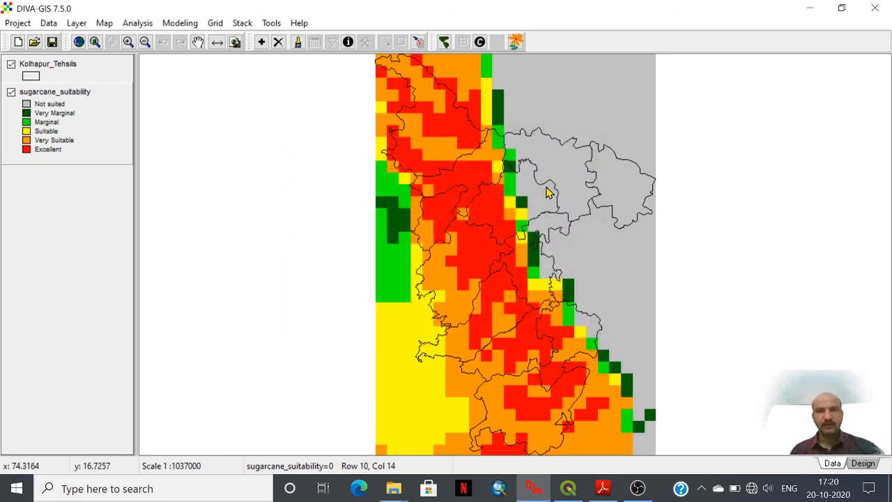